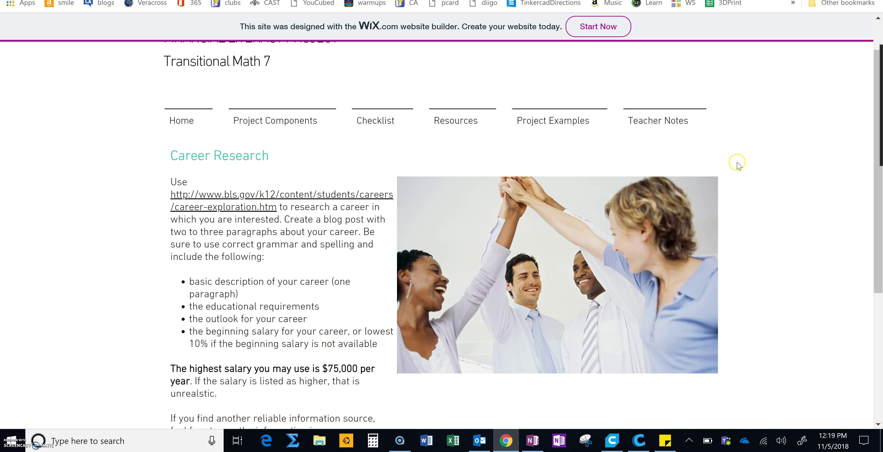
{"action": "mouse_move", "coordinate": [246, 194]}
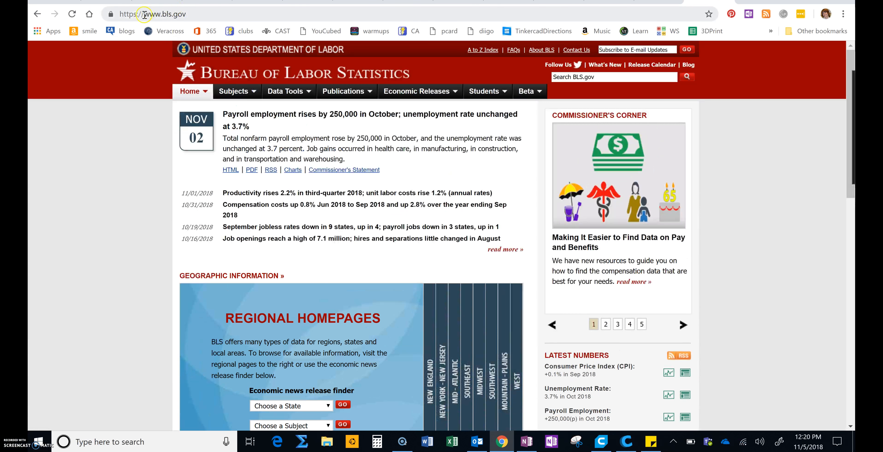
Reach the BLS K-12 student section and its Student Resources career exploration page.
{"action": "left_click", "coordinate": [483, 92]}
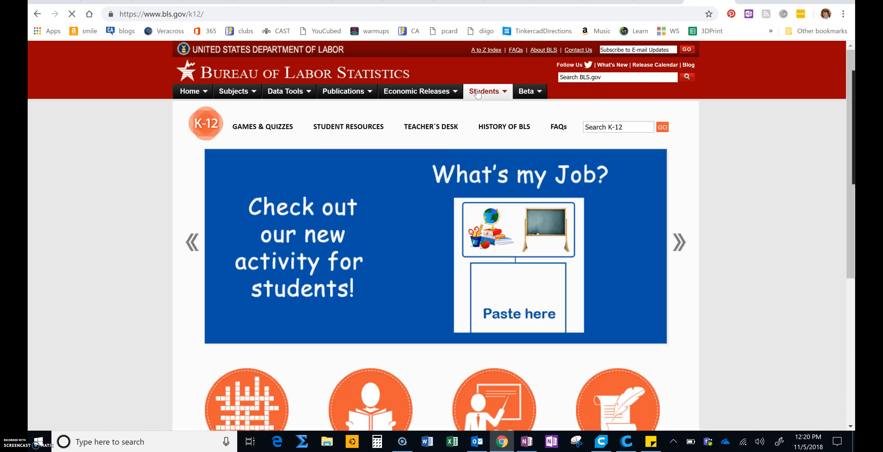
{"action": "scroll", "scroll_direction": "down", "scroll_amount": 3}
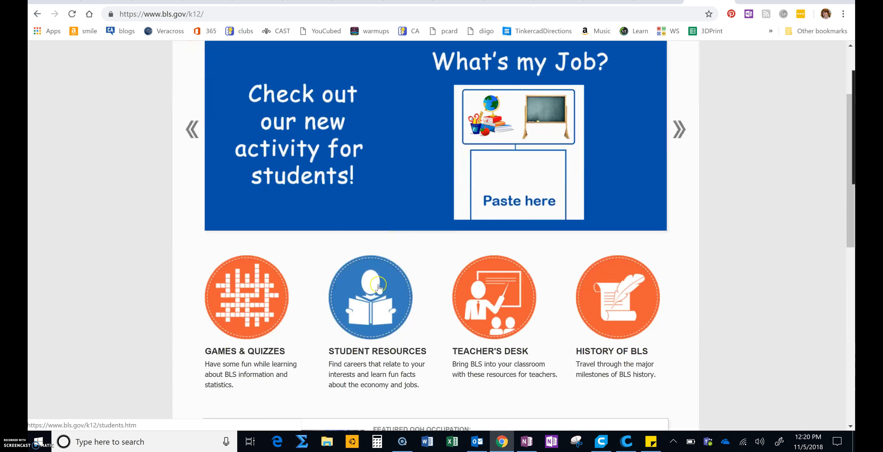
{"action": "left_click", "coordinate": [370, 297]}
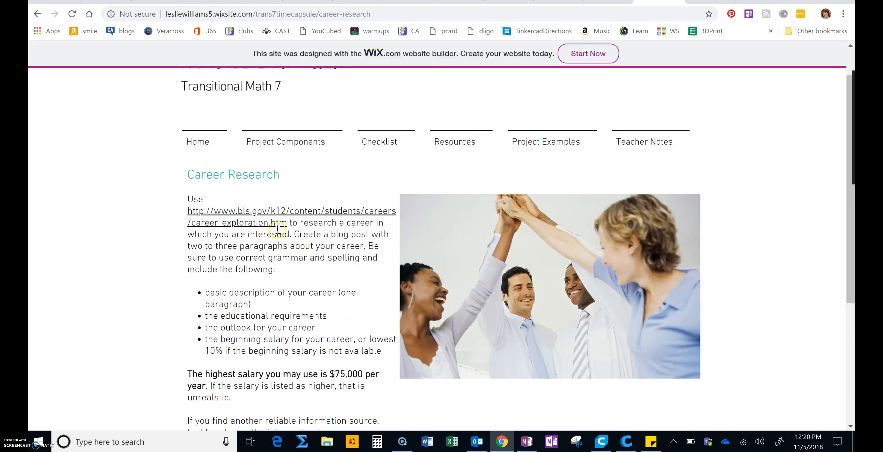
{"action": "mouse_move", "coordinate": [271, 223]}
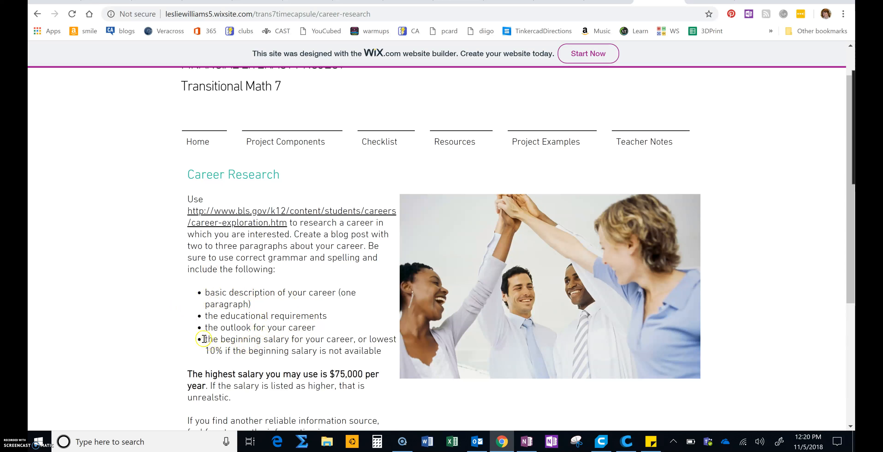
{"action": "mouse_move", "coordinate": [544, 141]}
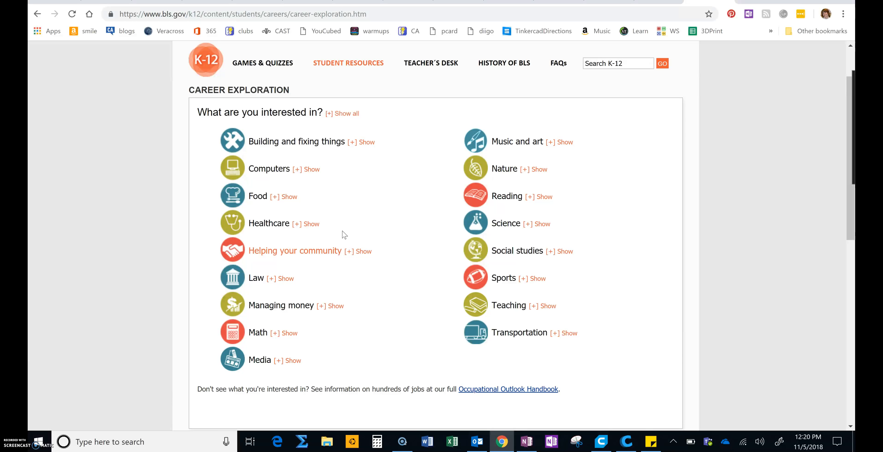
Expand the Teaching interest area to list its teaching careers.
{"action": "scroll", "scroll_direction": "up", "scroll_amount": 3}
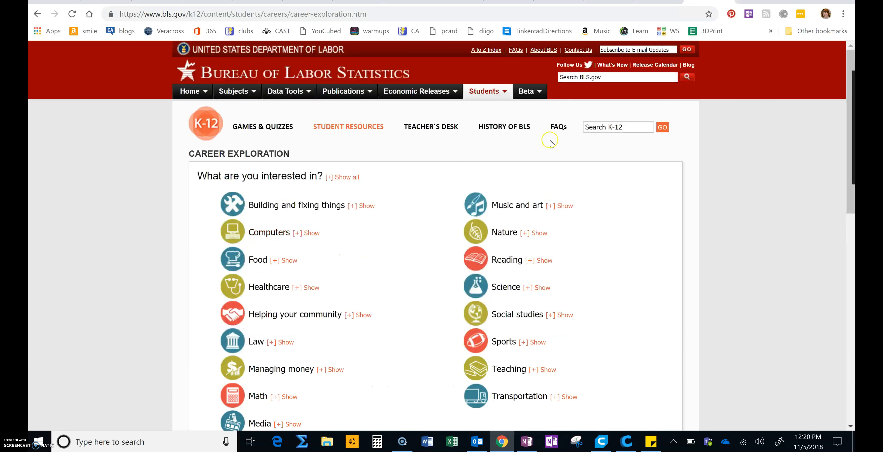
{"action": "left_click", "coordinate": [530, 369]}
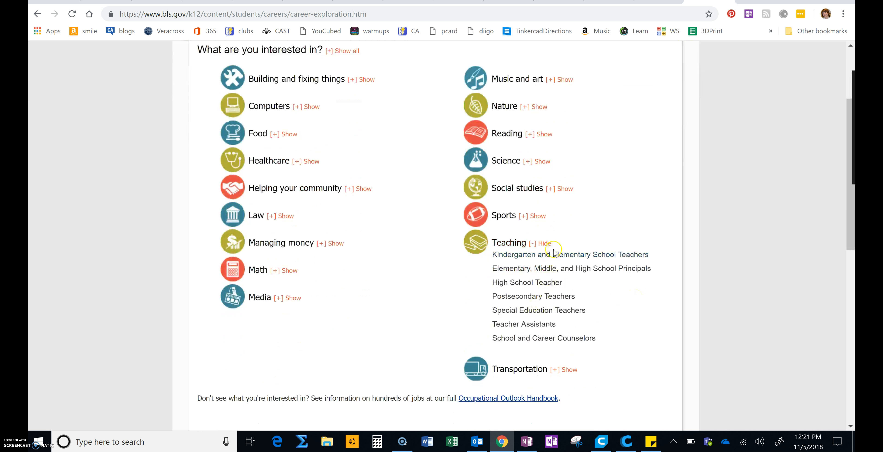
{"action": "mouse_move", "coordinate": [544, 338]}
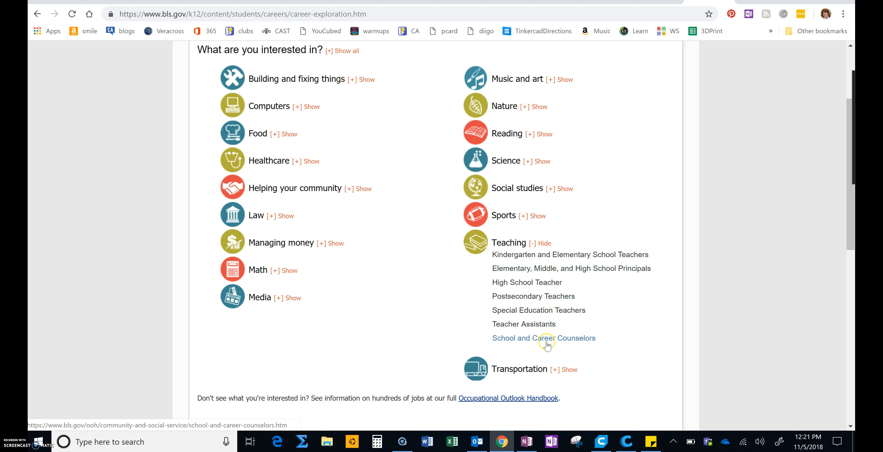
{"action": "mouse_move", "coordinate": [563, 201]}
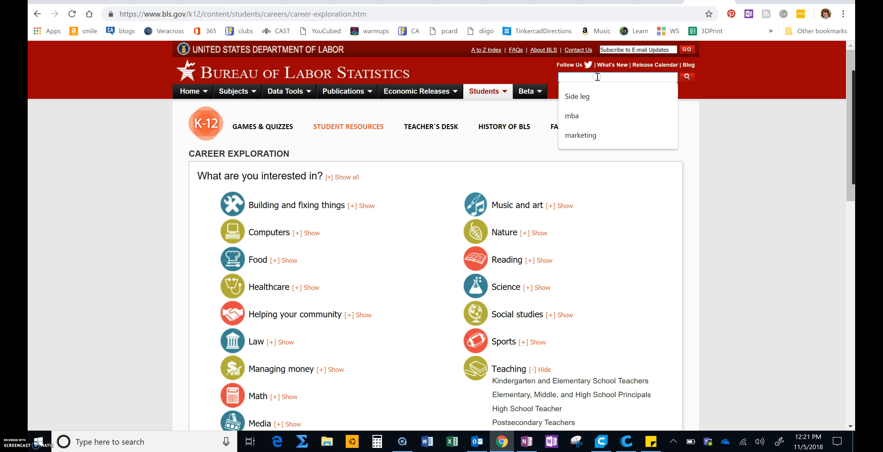
Search BLS.gov for 'middle school teacher' and land on the Middle School Teachers handbook page.
{"action": "type", "text": "middle scho"}
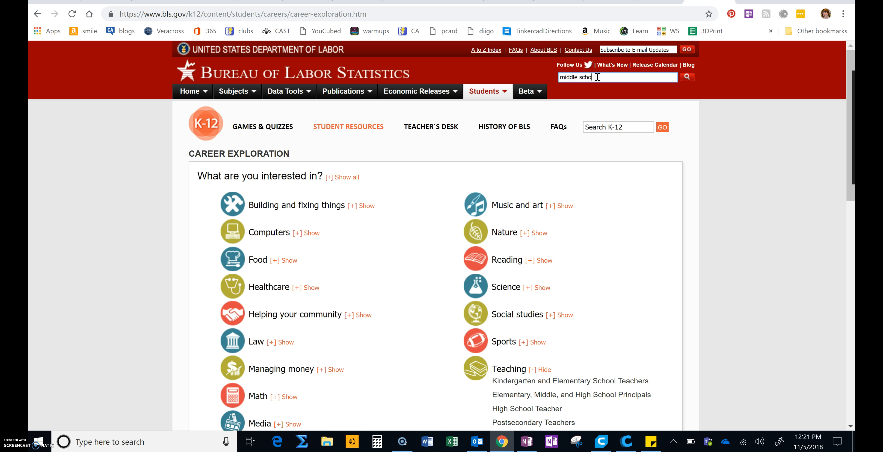
{"action": "type", "text": "teacher"}
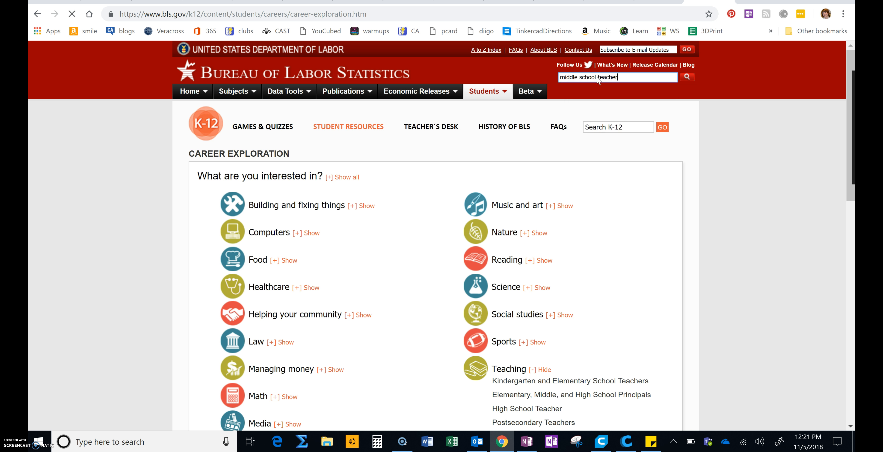
{"action": "left_click", "coordinate": [686, 77]}
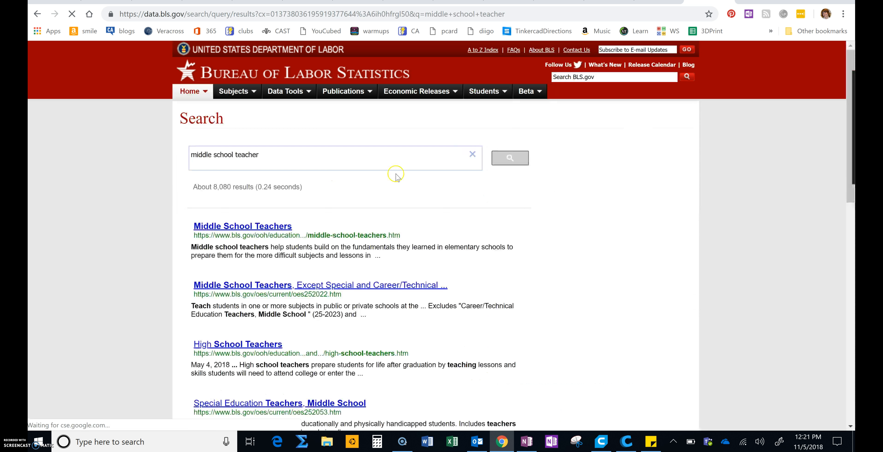
{"action": "left_click", "coordinate": [242, 226]}
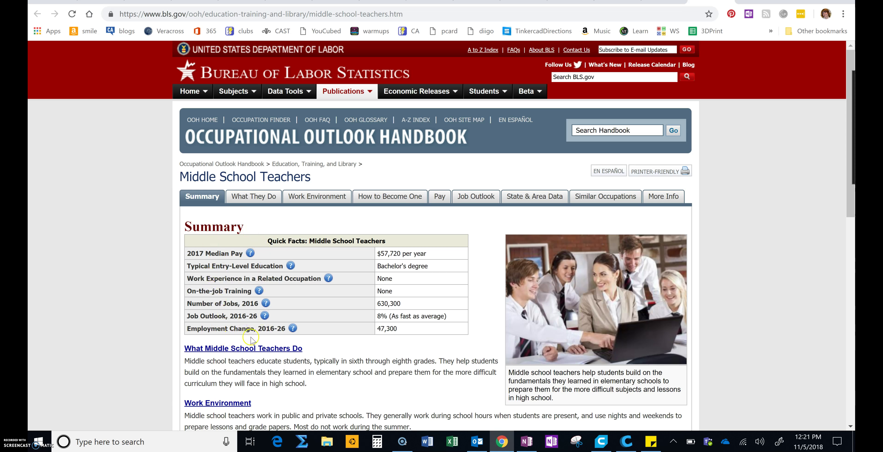
{"action": "mouse_move", "coordinate": [400, 254]}
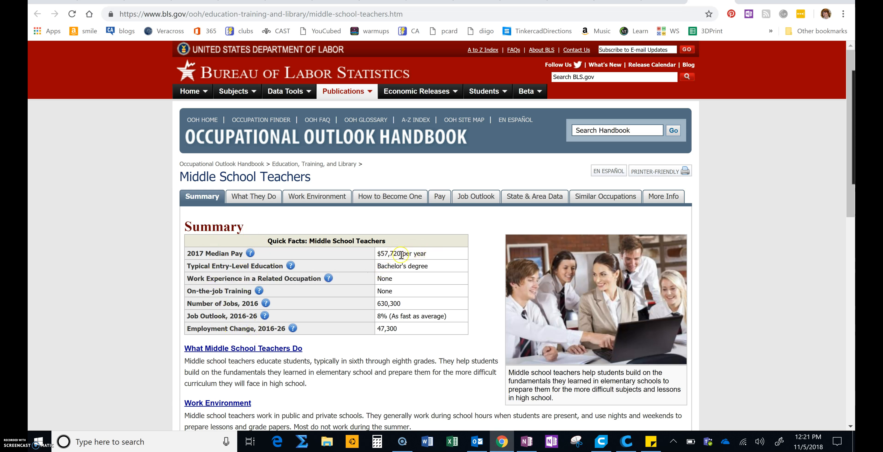
{"action": "mouse_move", "coordinate": [425, 253]}
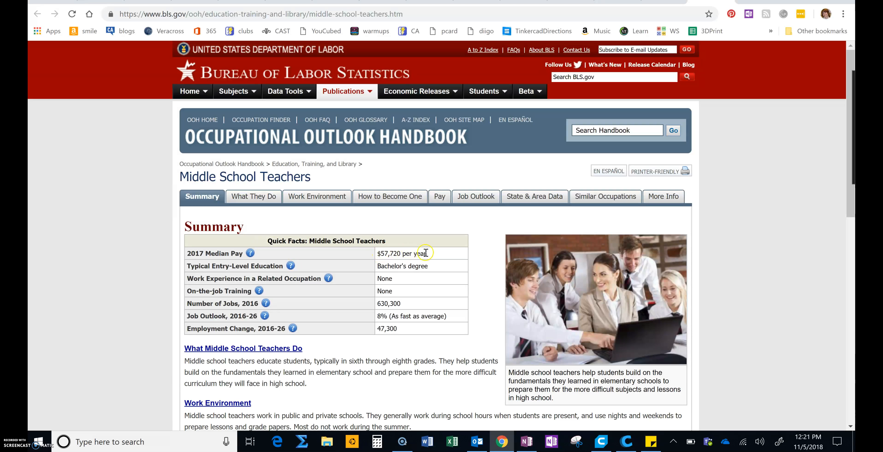
{"action": "mouse_move", "coordinate": [382, 263]}
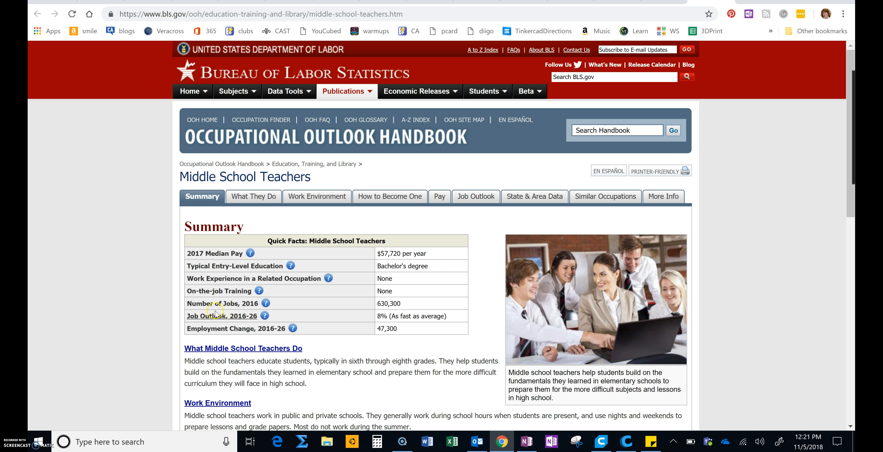
{"action": "mouse_move", "coordinate": [367, 316]}
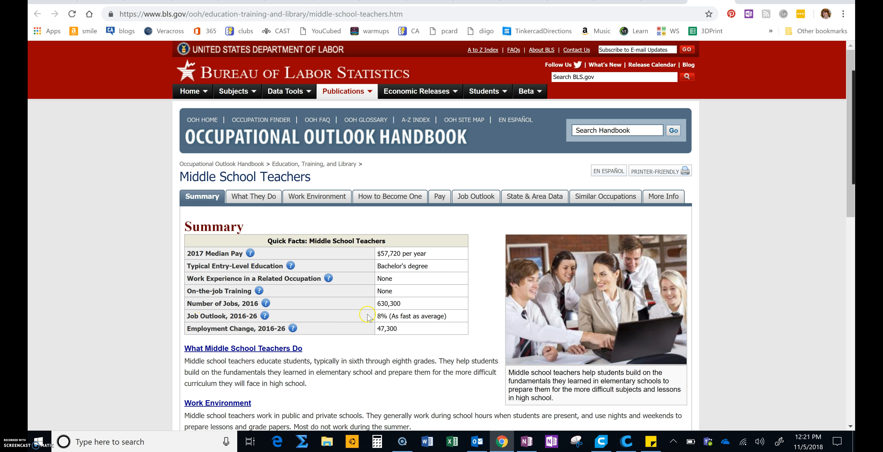
{"action": "mouse_move", "coordinate": [458, 319]}
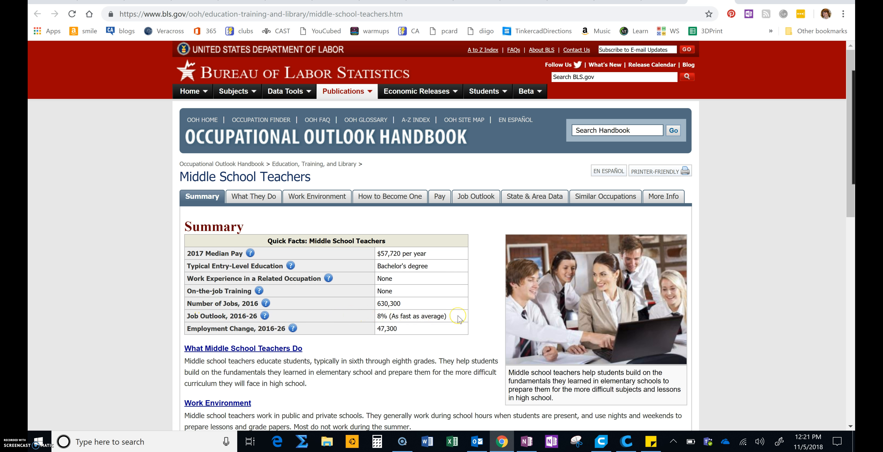
{"action": "mouse_move", "coordinate": [459, 319]}
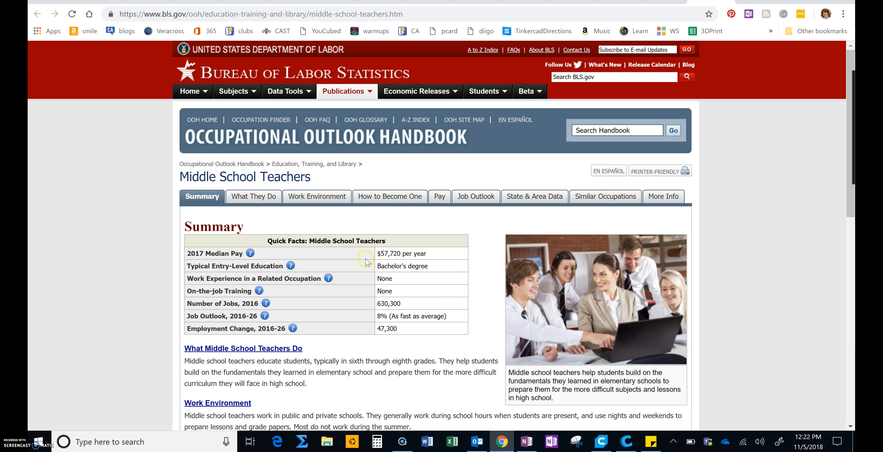
{"action": "mouse_move", "coordinate": [422, 275]}
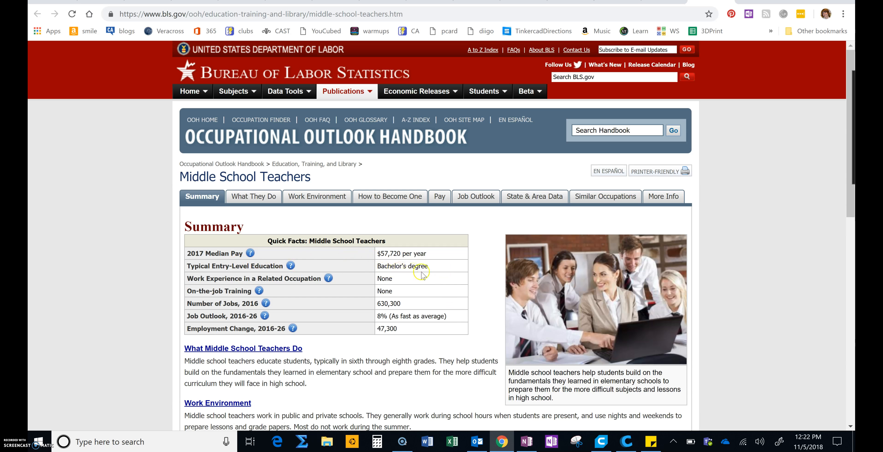
{"action": "mouse_move", "coordinate": [442, 269]}
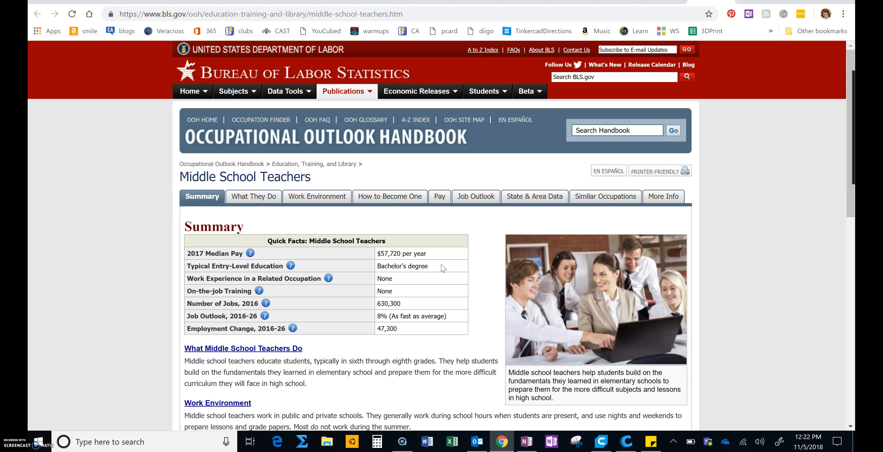
{"action": "mouse_move", "coordinate": [438, 274]}
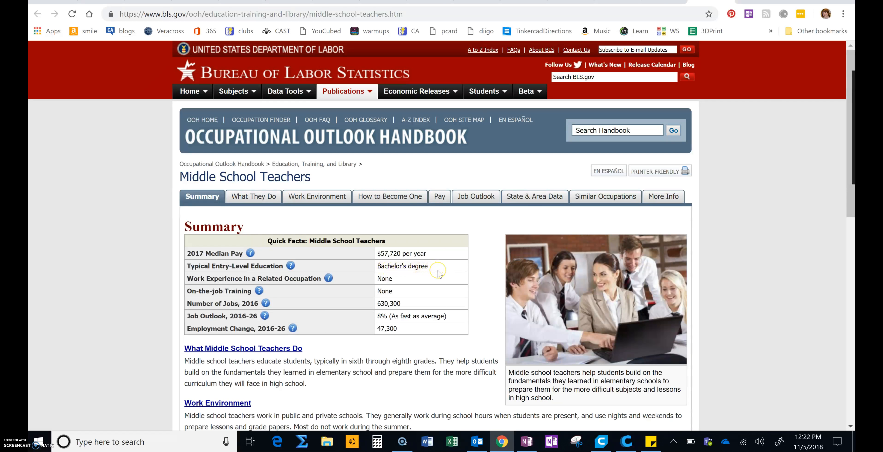
{"action": "mouse_move", "coordinate": [383, 267]}
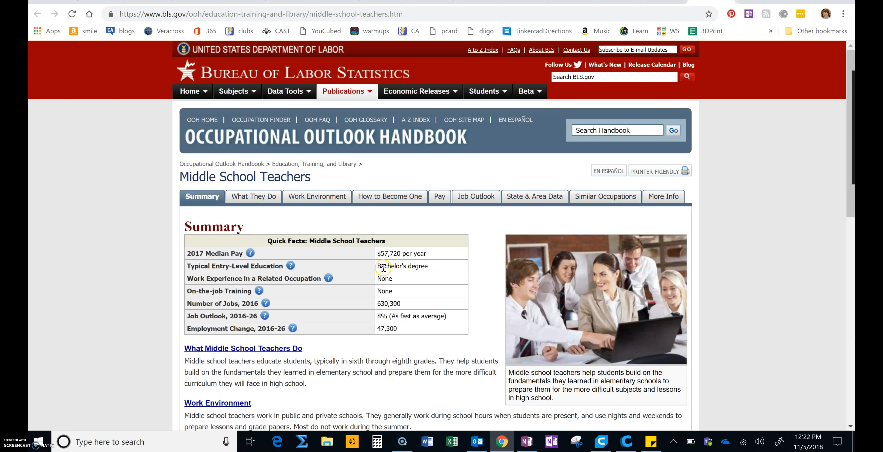
{"action": "mouse_move", "coordinate": [435, 269]}
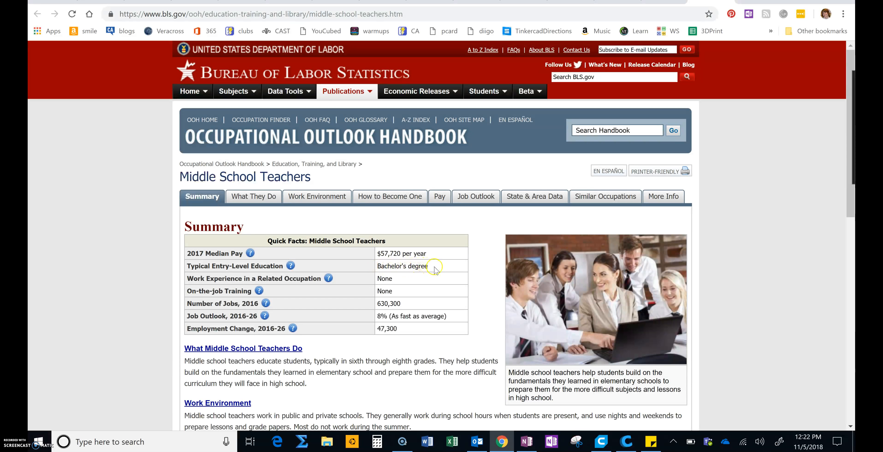
{"action": "mouse_move", "coordinate": [438, 271]}
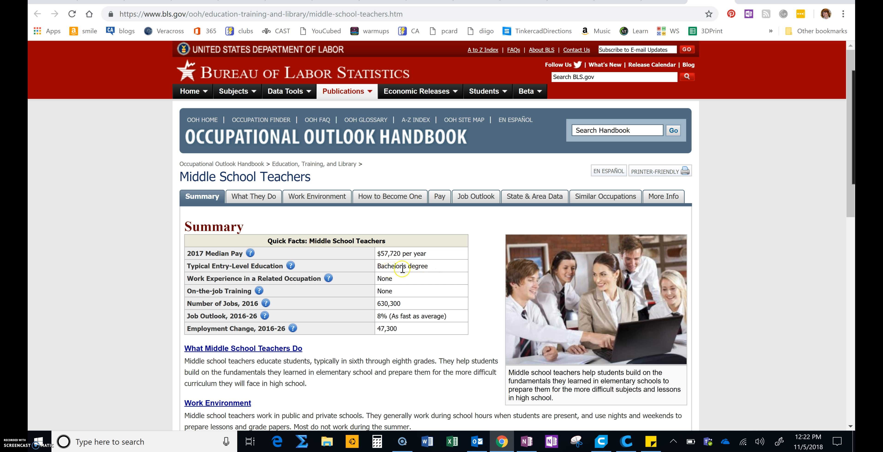
{"action": "mouse_move", "coordinate": [435, 275]}
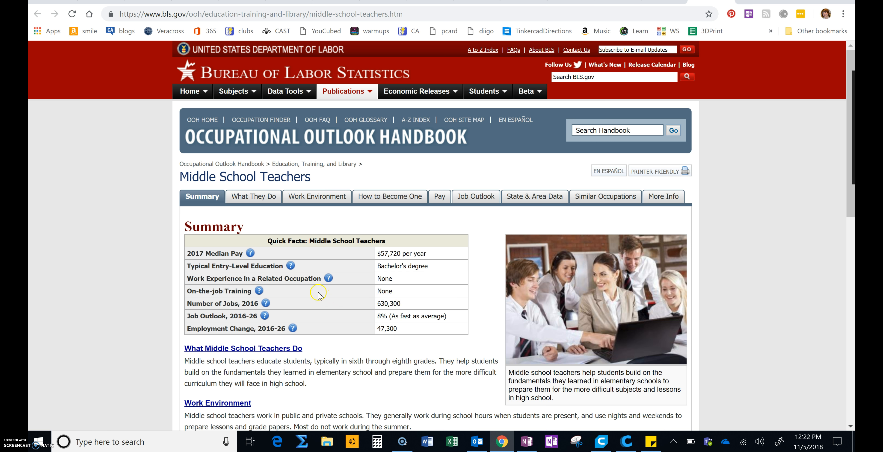
Read the What They Do and Work Environment sections for middle school teachers.
{"action": "left_click", "coordinate": [253, 196]}
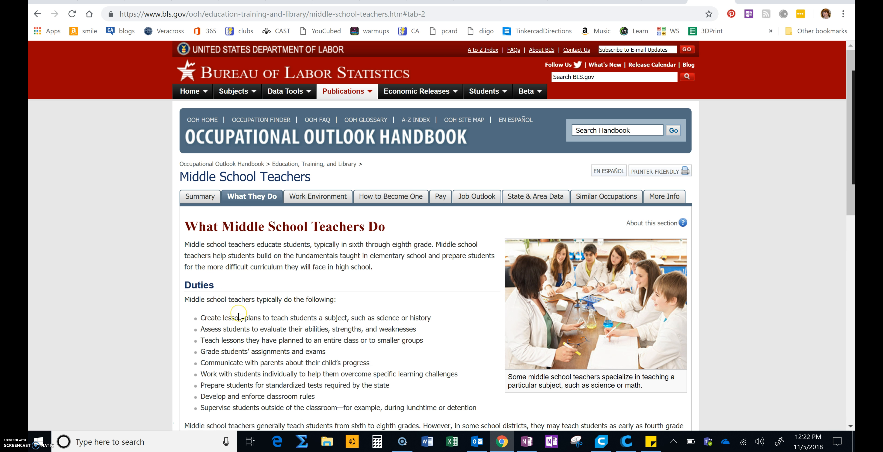
{"action": "scroll", "scroll_direction": "up", "scroll_amount": 3}
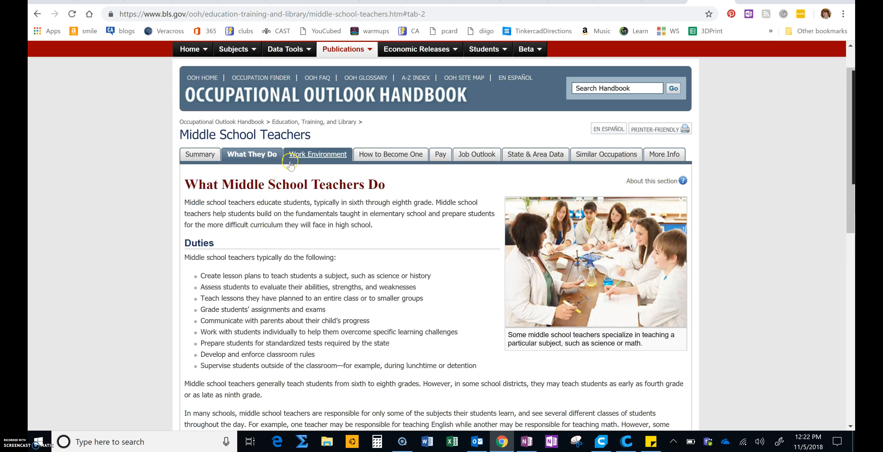
{"action": "left_click", "coordinate": [318, 154]}
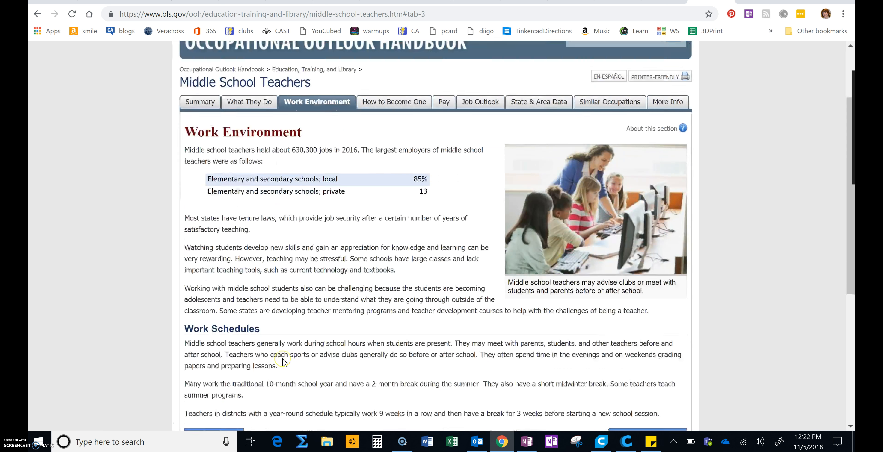
{"action": "scroll", "scroll_direction": "down", "scroll_amount": 3}
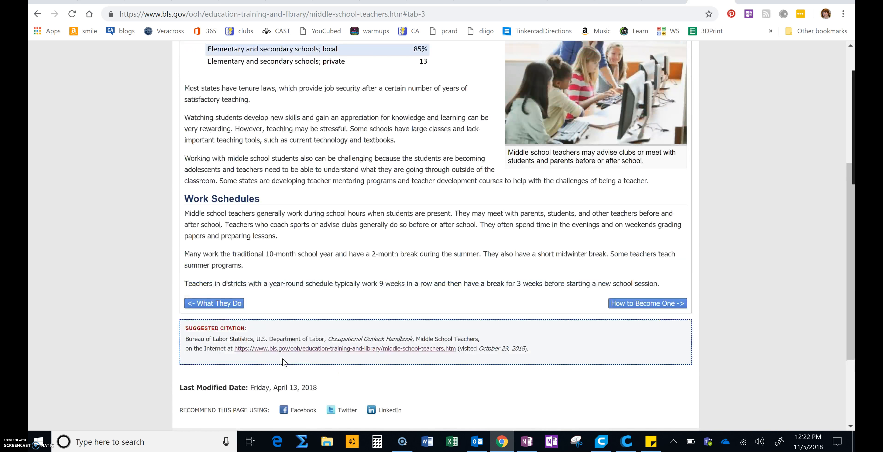
Read through the How to Become One section's education and licensing details.
{"action": "left_click", "coordinate": [646, 303]}
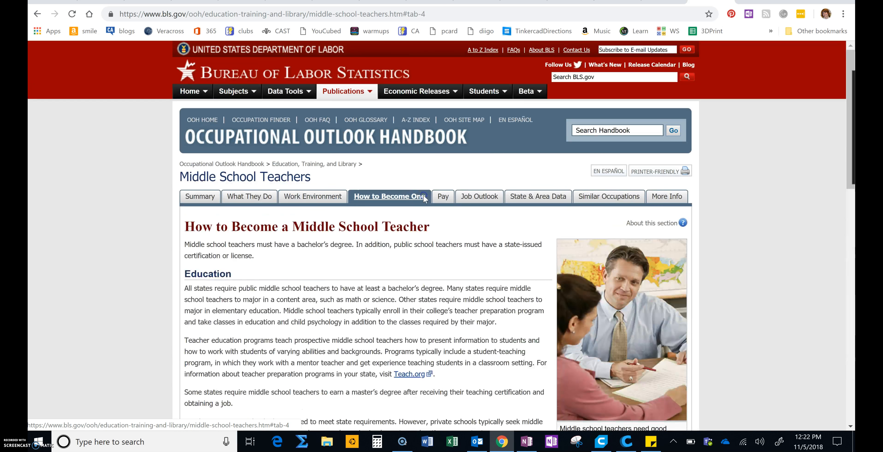
{"action": "scroll", "scroll_direction": "down", "scroll_amount": 3}
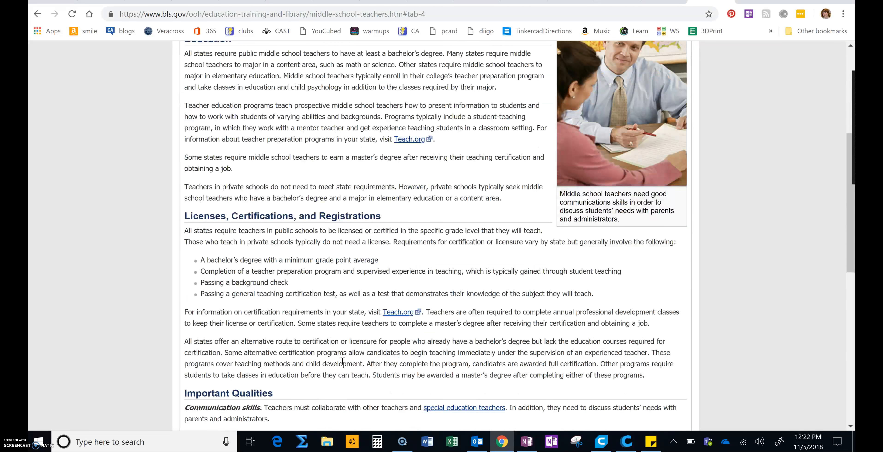
{"action": "scroll", "scroll_direction": "down", "scroll_amount": 3}
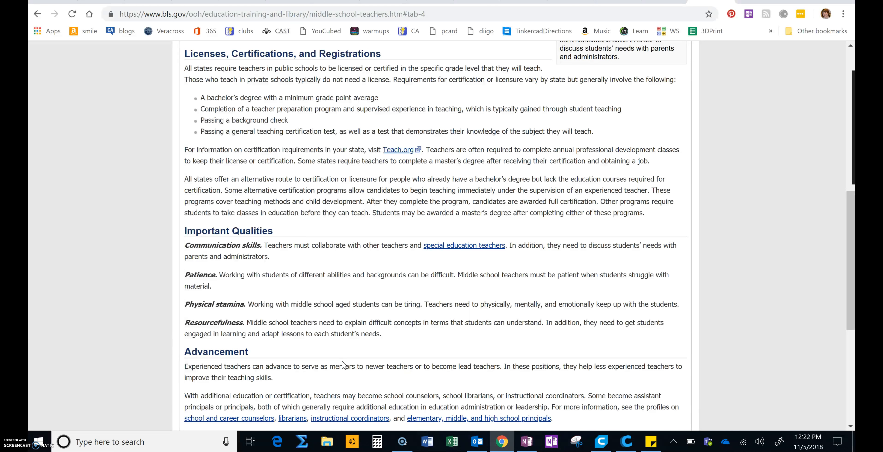
{"action": "scroll", "scroll_direction": "up", "scroll_amount": 3}
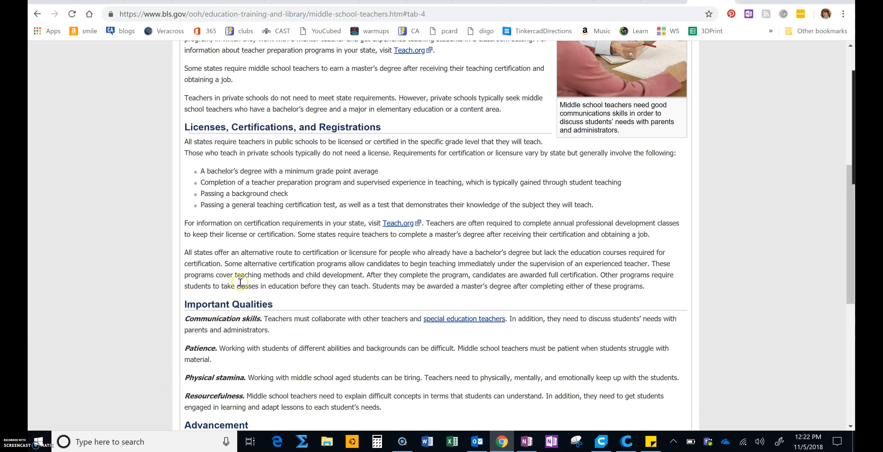
{"action": "scroll", "scroll_direction": "up", "scroll_amount": 3}
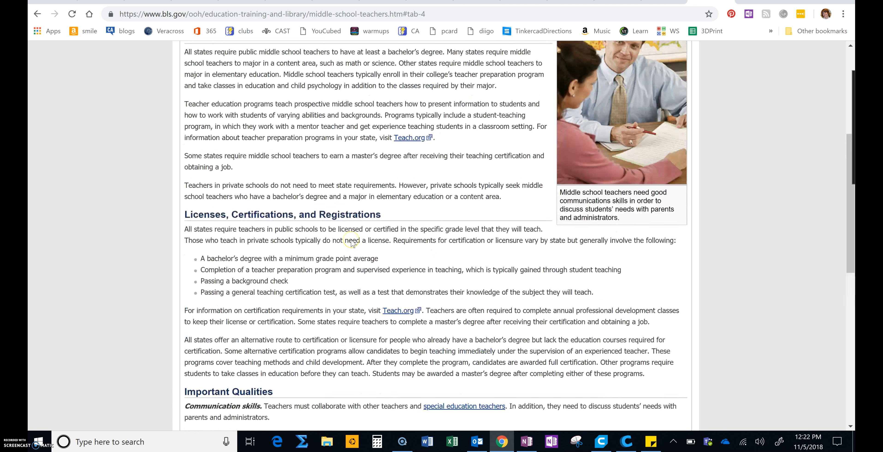
{"action": "scroll", "scroll_direction": "up", "scroll_amount": 3}
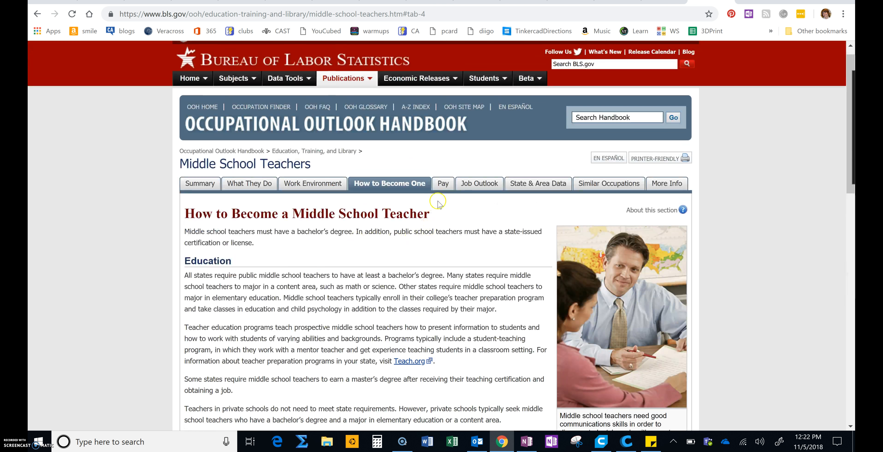
Show the Pay section and highlight the sentence that the lowest 10 percent earned under $38,540.
{"action": "left_click", "coordinate": [442, 183]}
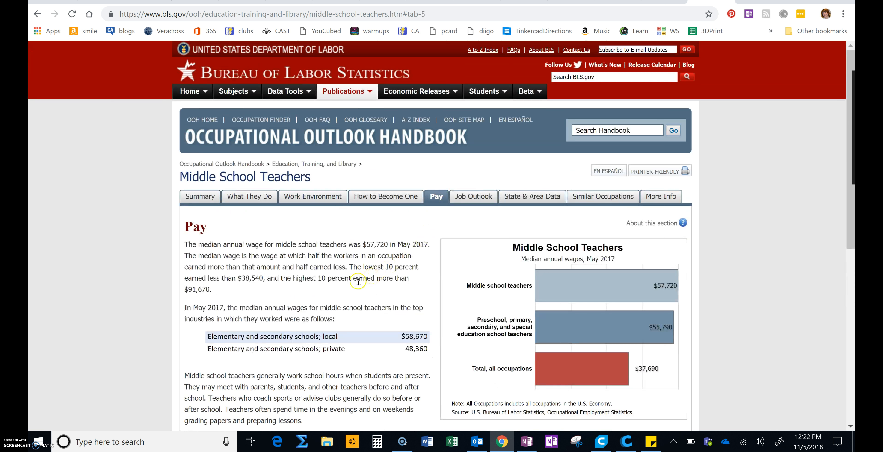
{"action": "mouse_move", "coordinate": [349, 265]}
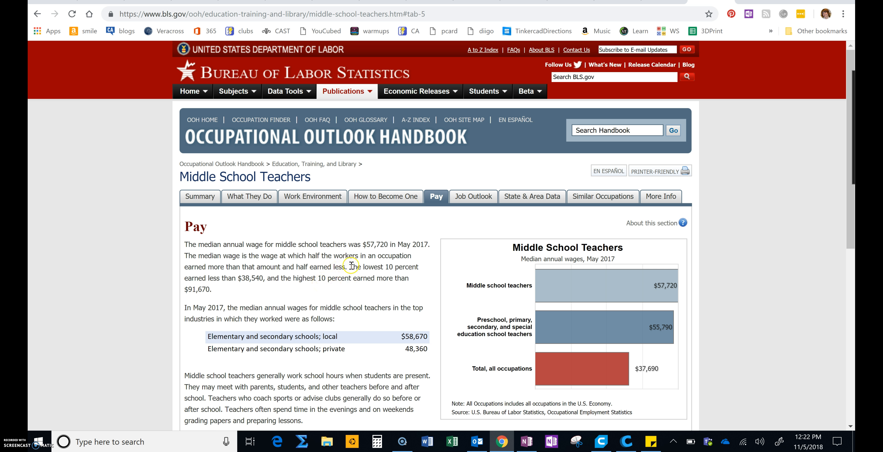
{"action": "left_click_drag", "start_coordinate": [347, 266], "coordinate": [255, 278]}
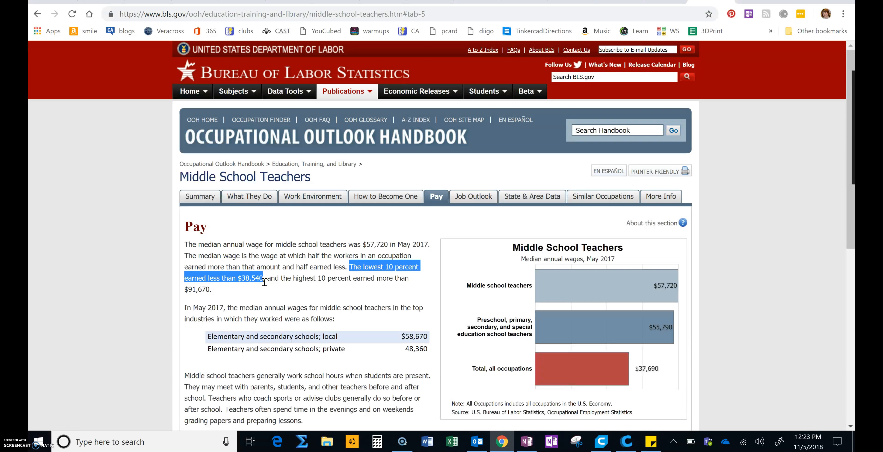
{"action": "mouse_move", "coordinate": [465, 215]}
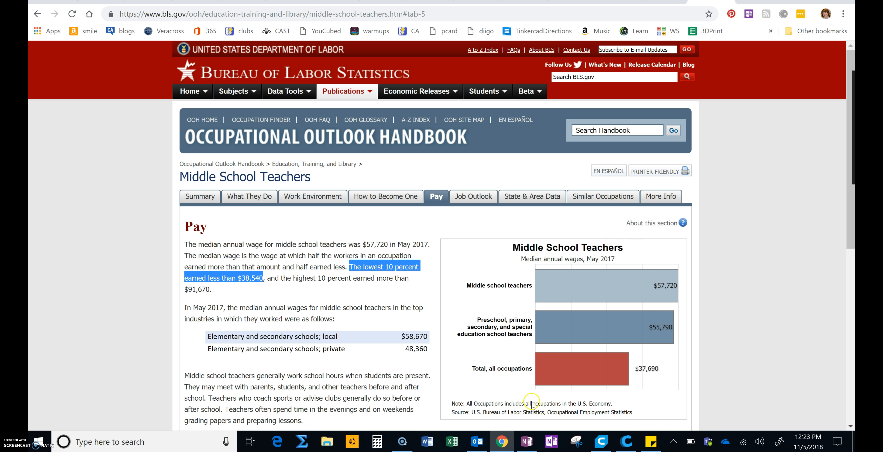
{"action": "mouse_move", "coordinate": [563, 289]}
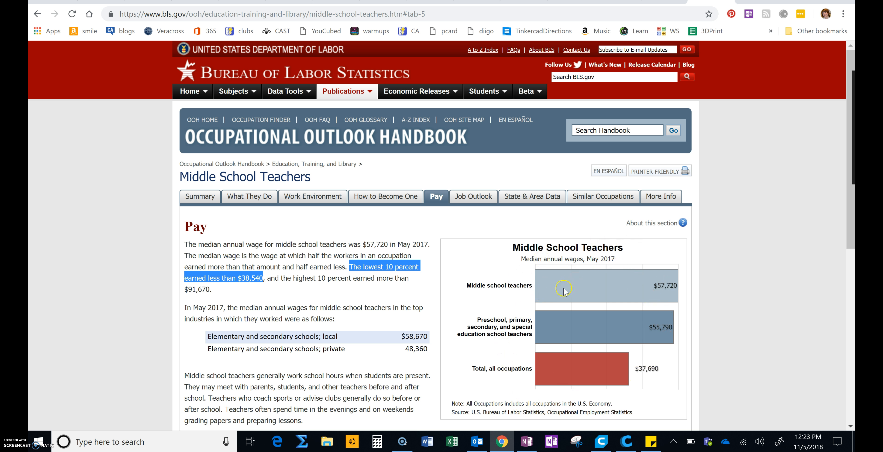
{"action": "mouse_move", "coordinate": [583, 292]}
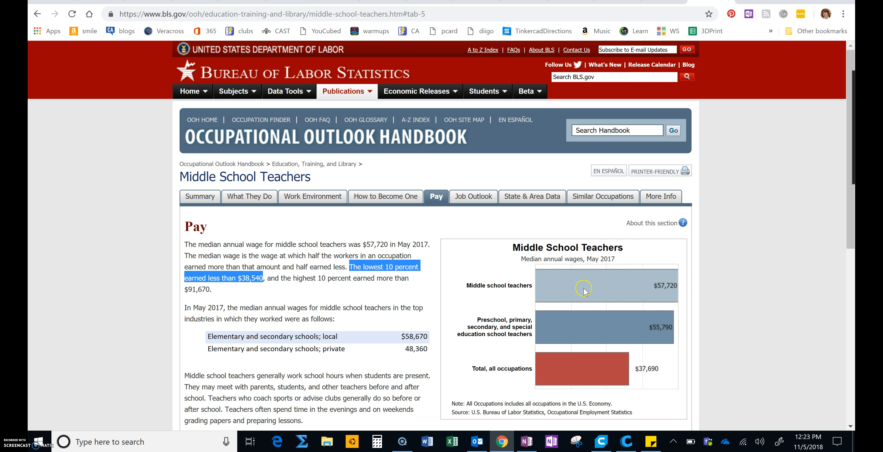
{"action": "mouse_move", "coordinate": [627, 378]}
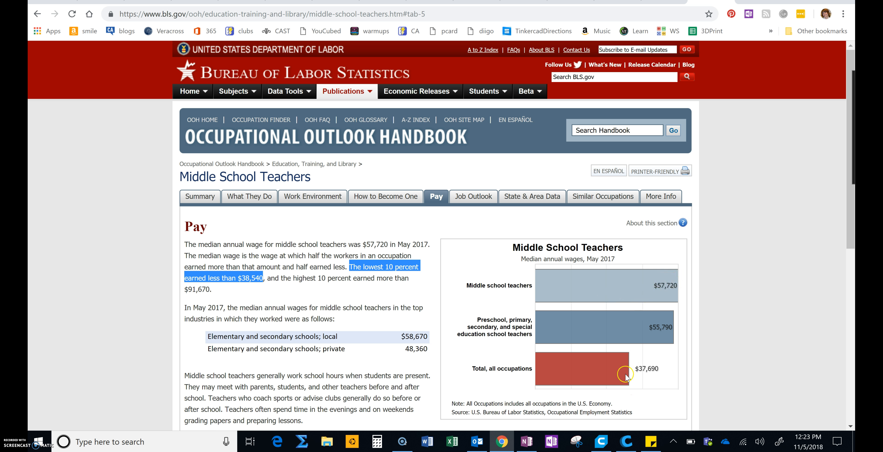
{"action": "mouse_move", "coordinate": [625, 369]}
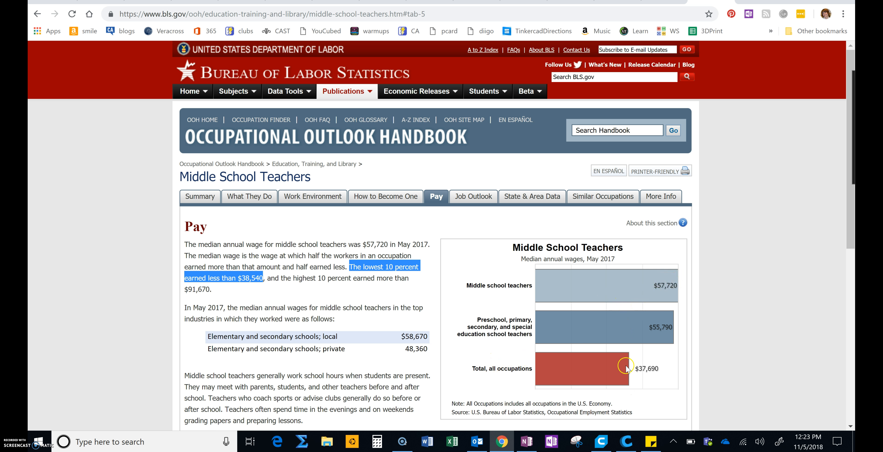
{"action": "mouse_move", "coordinate": [613, 403]}
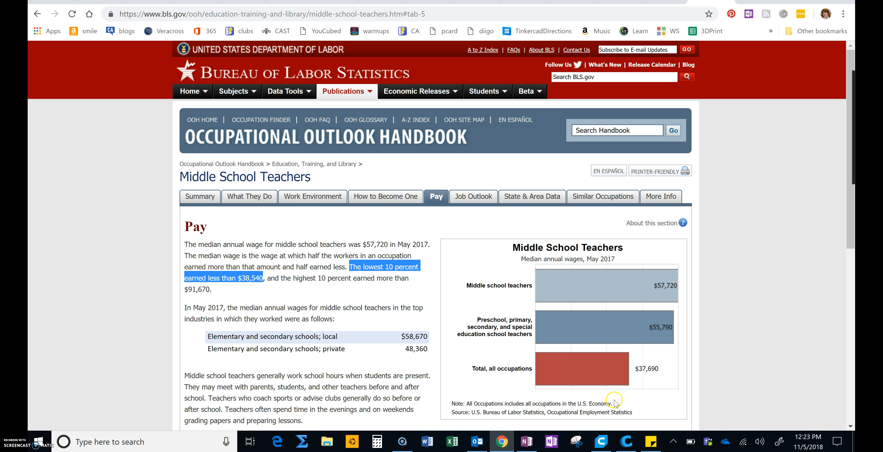
{"action": "mouse_move", "coordinate": [680, 331]}
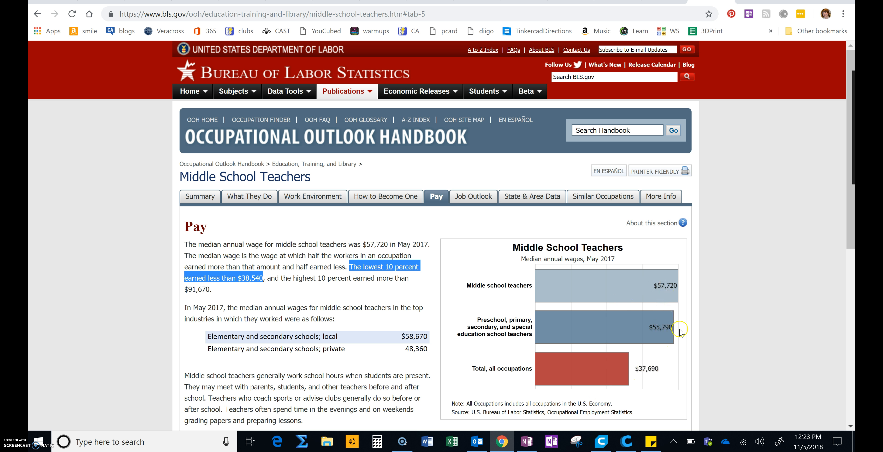
{"action": "mouse_move", "coordinate": [671, 387]}
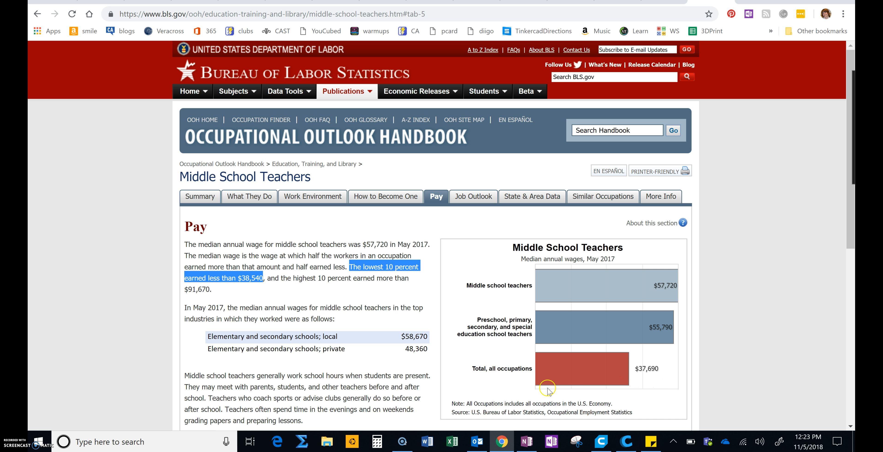
{"action": "mouse_move", "coordinate": [649, 382]}
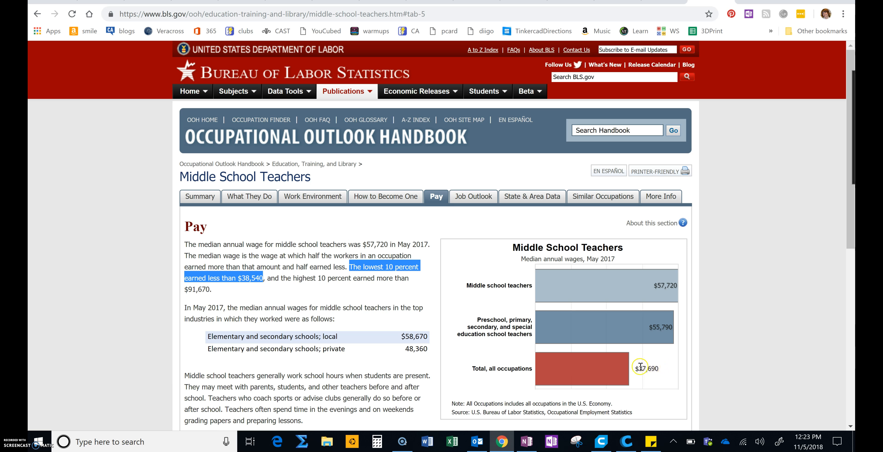
{"action": "mouse_move", "coordinate": [603, 372]}
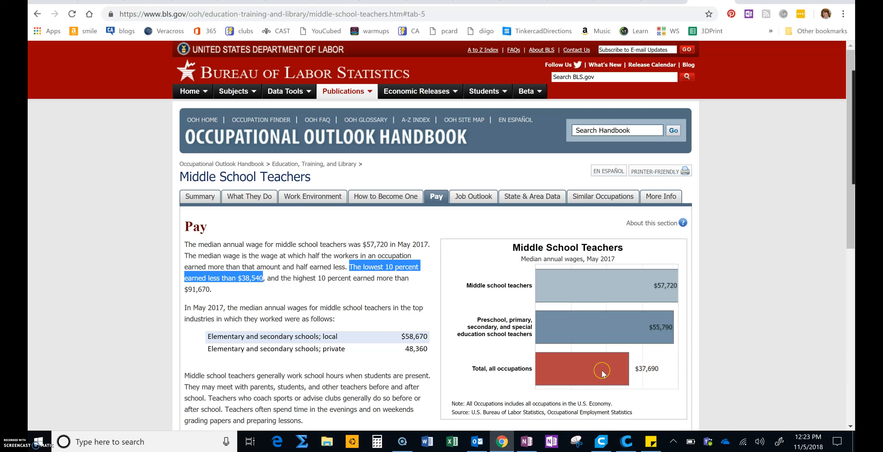
{"action": "mouse_move", "coordinate": [539, 269]}
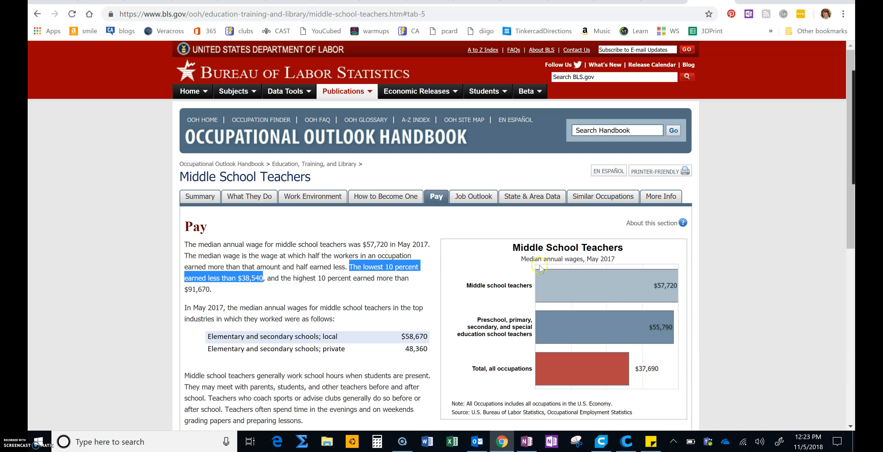
{"action": "mouse_move", "coordinate": [481, 233]}
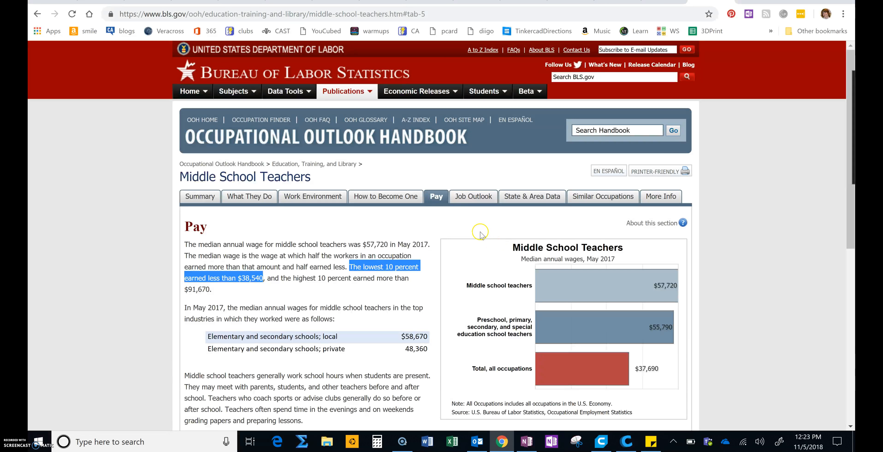
Return to the Summary quick facts and highlight Bachelor's degree and the 8% job outlook.
{"action": "left_click", "coordinate": [202, 197]}
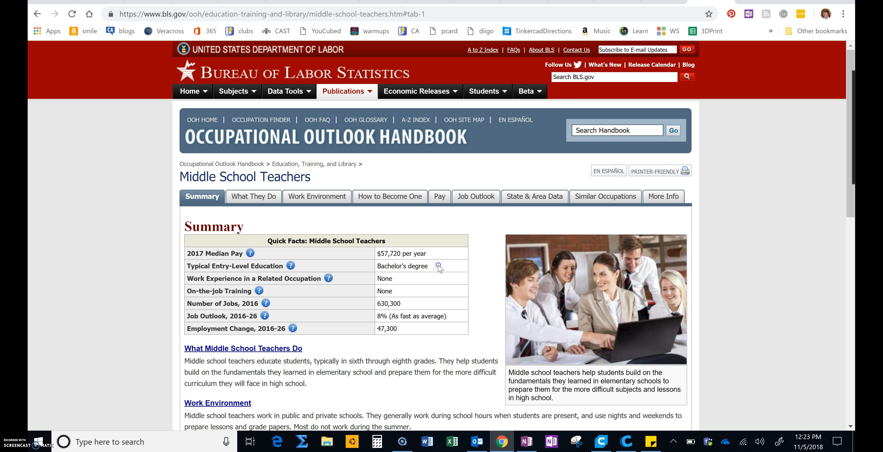
{"action": "double_click", "coordinate": [402, 266]}
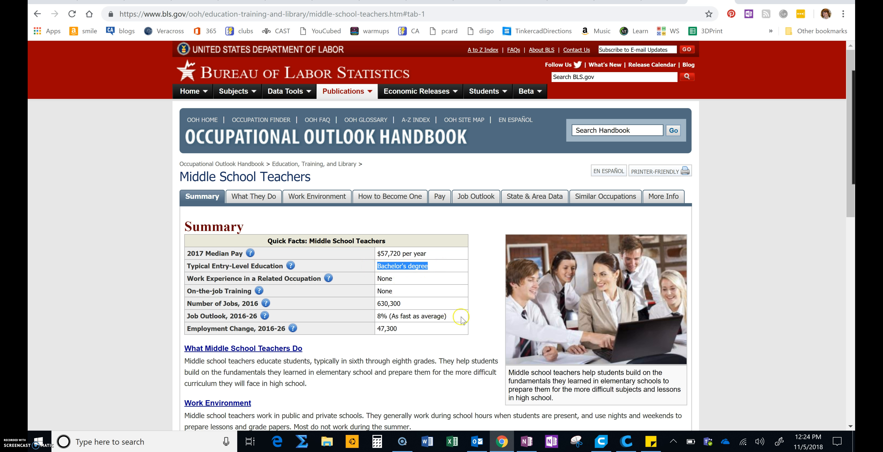
{"action": "double_click", "coordinate": [411, 316]}
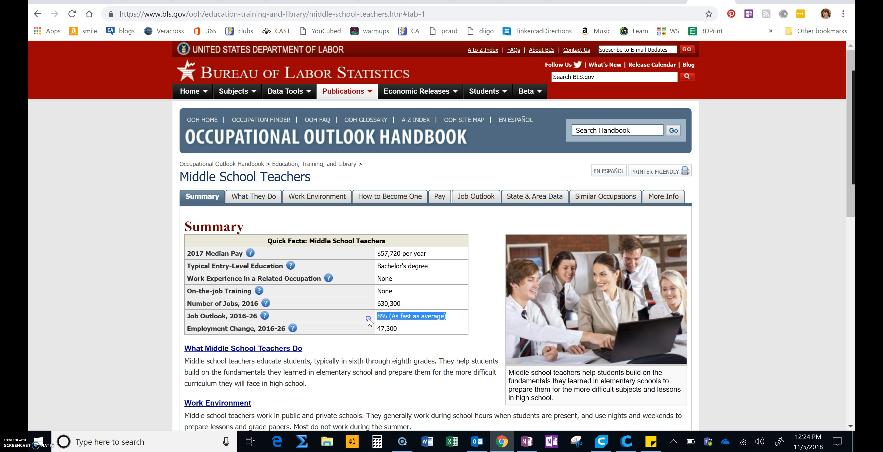
{"action": "mouse_move", "coordinate": [370, 320]}
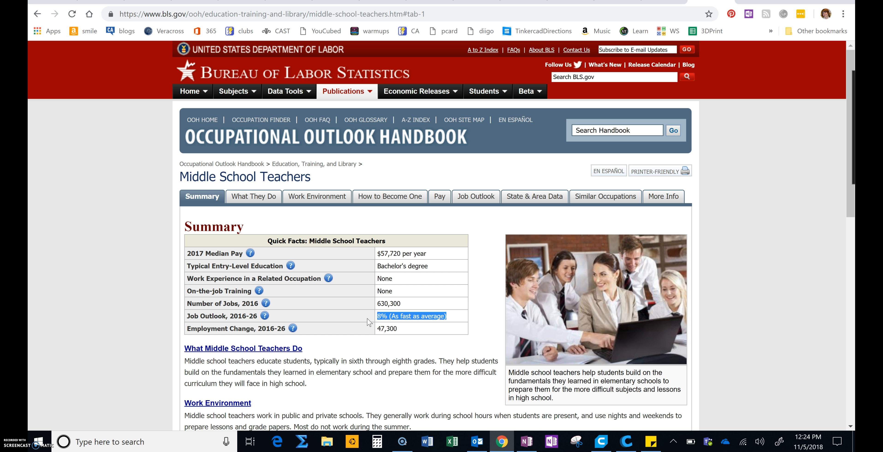
{"action": "mouse_move", "coordinate": [343, 200]}
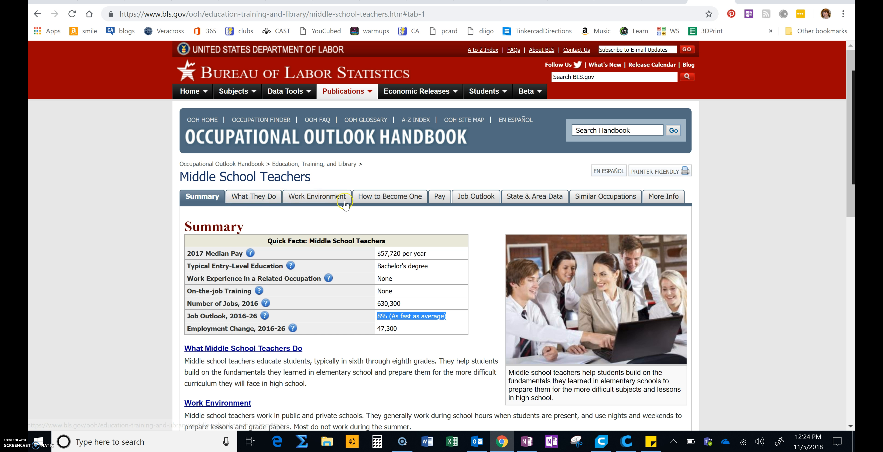
{"action": "mouse_move", "coordinate": [390, 195]}
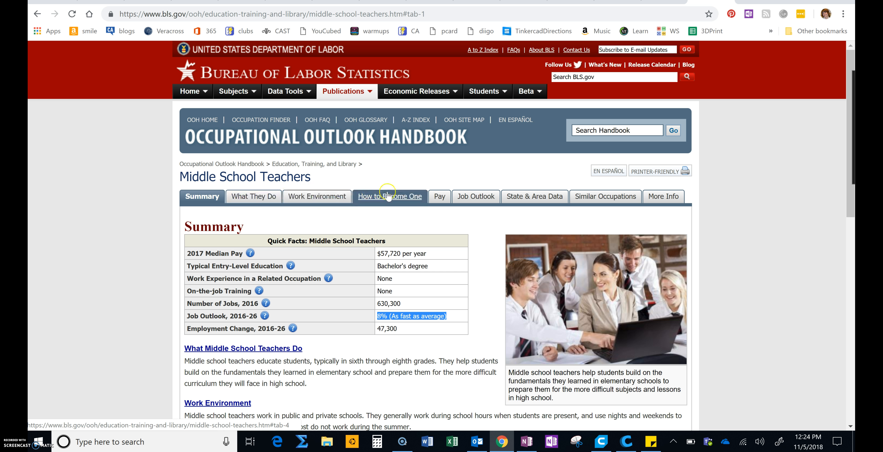
{"action": "mouse_move", "coordinate": [439, 197]}
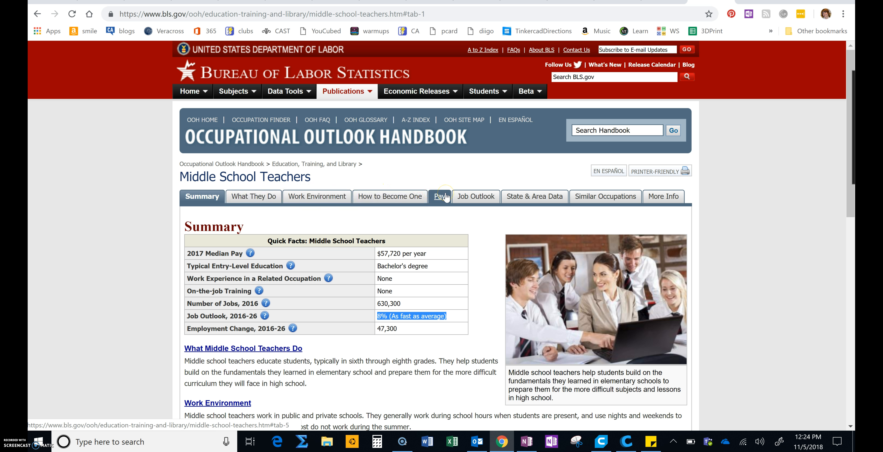
Show the Pay section with the $57,720 median wage and highlight the lowest-10-percent sentence.
{"action": "left_click", "coordinate": [440, 195]}
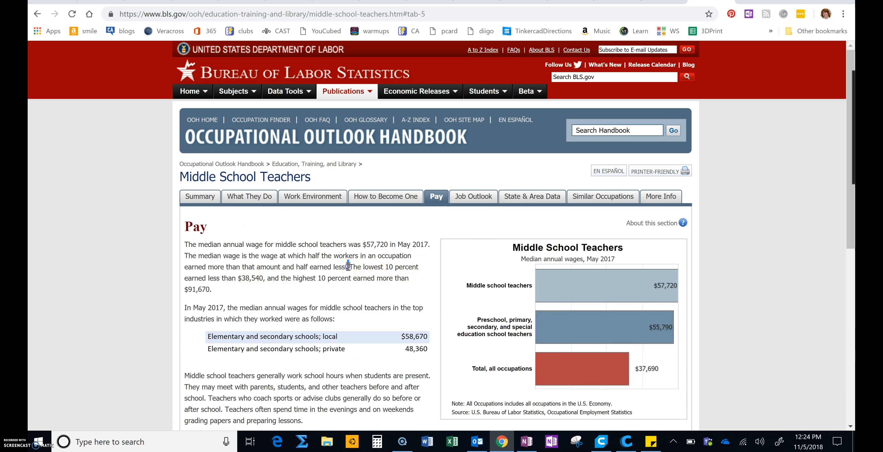
{"action": "left_click_drag", "start_coordinate": [349, 266], "coordinate": [265, 278]}
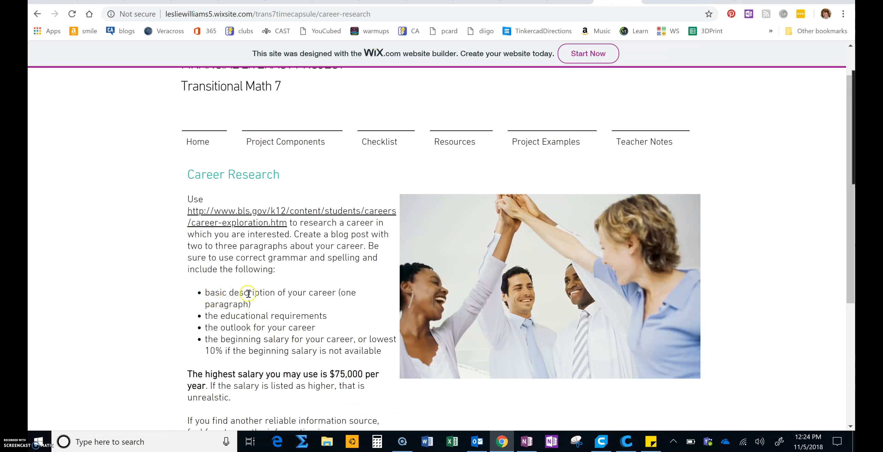
{"action": "mouse_move", "coordinate": [210, 315]}
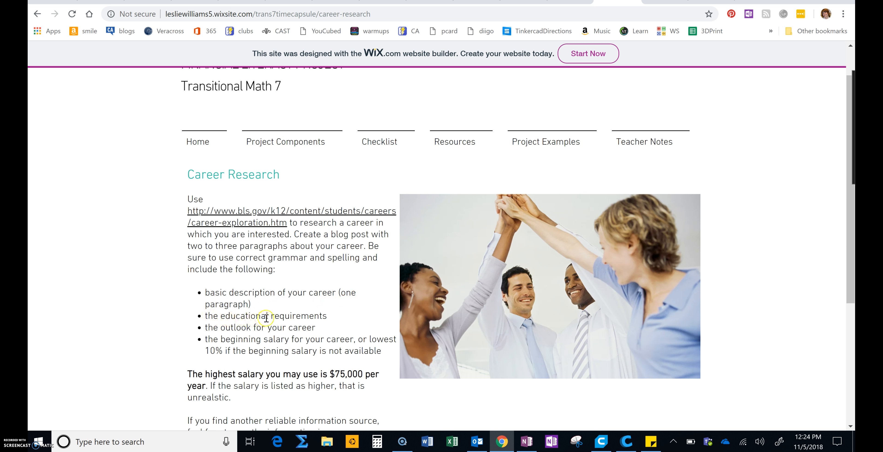
{"action": "mouse_move", "coordinate": [270, 327]}
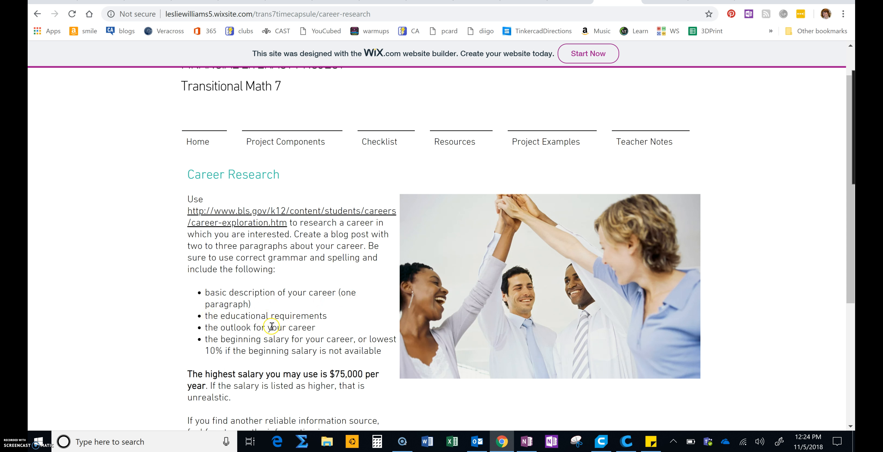
{"action": "mouse_move", "coordinate": [308, 331]}
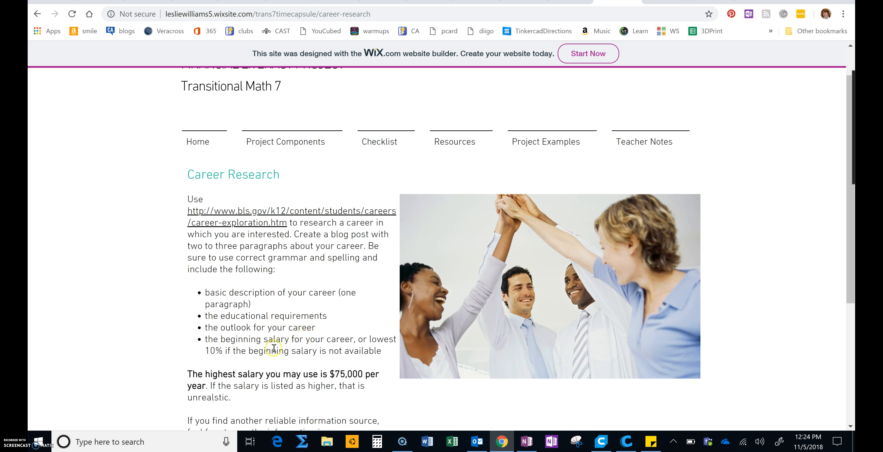
{"action": "mouse_move", "coordinate": [272, 348]}
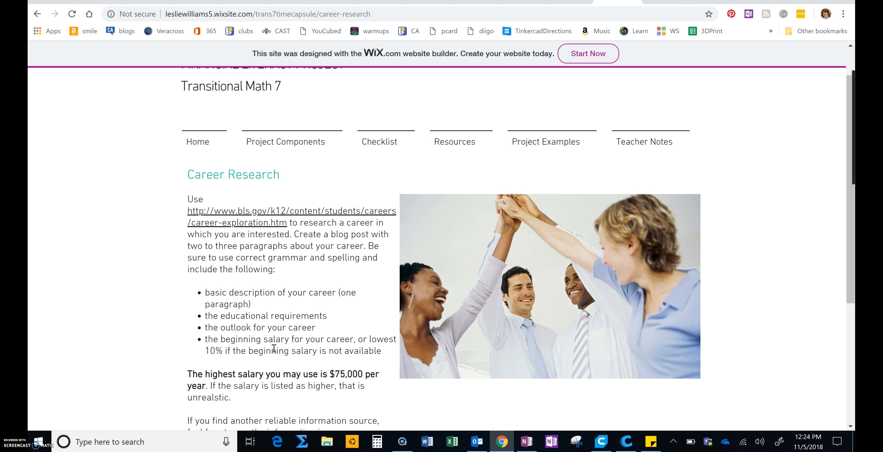
{"action": "scroll", "scroll_direction": "down", "scroll_amount": 3}
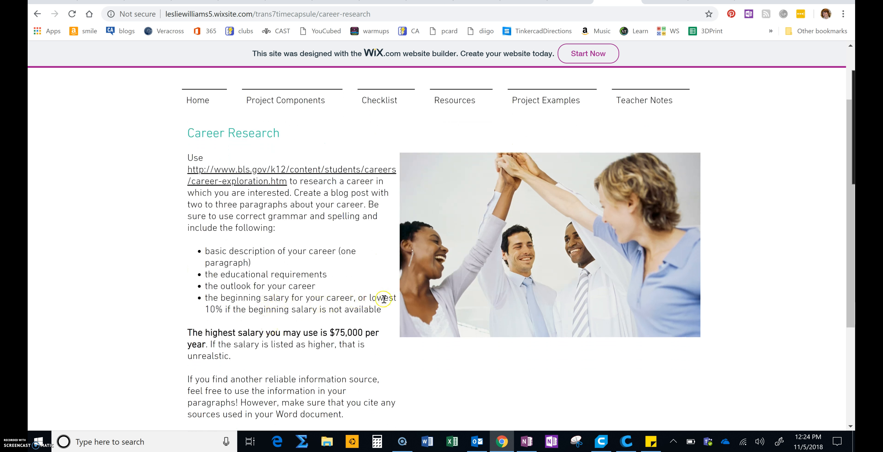
{"action": "mouse_move", "coordinate": [321, 328]}
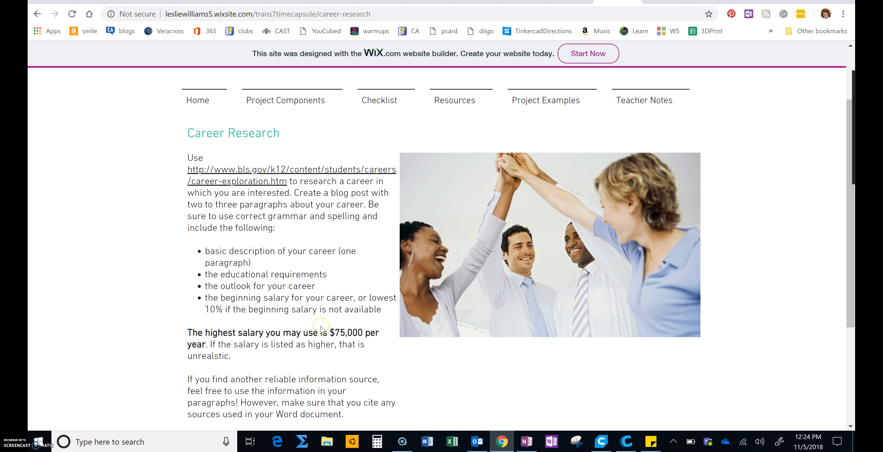
{"action": "mouse_move", "coordinate": [321, 329]}
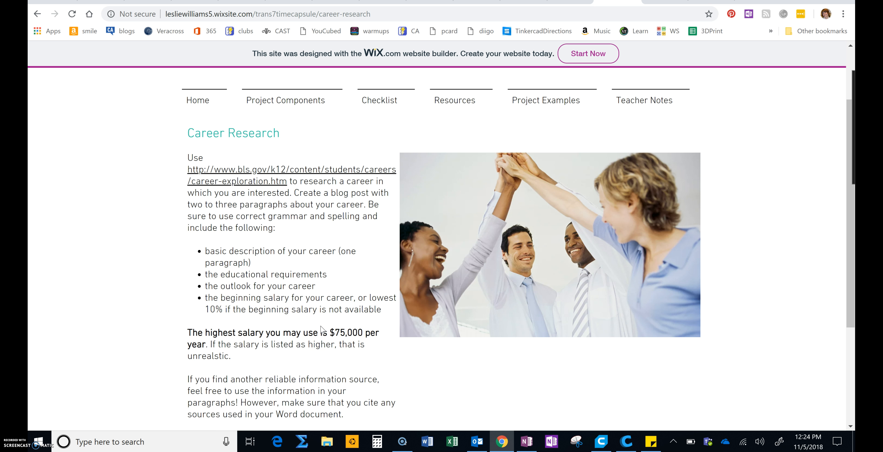
{"action": "mouse_move", "coordinate": [335, 335]}
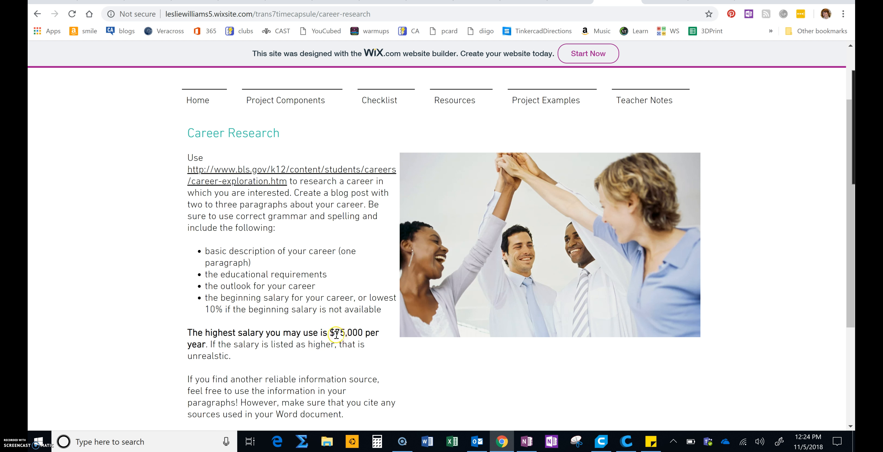
{"action": "mouse_move", "coordinate": [242, 340]}
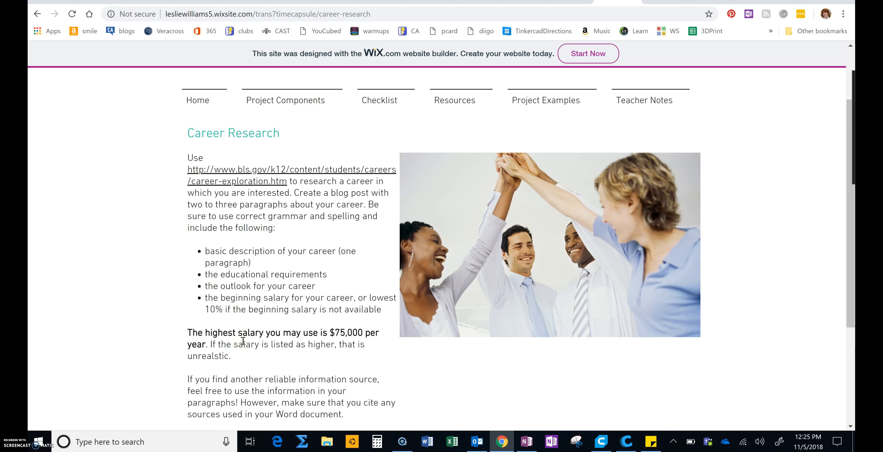
{"action": "scroll", "scroll_direction": "up", "scroll_amount": 3}
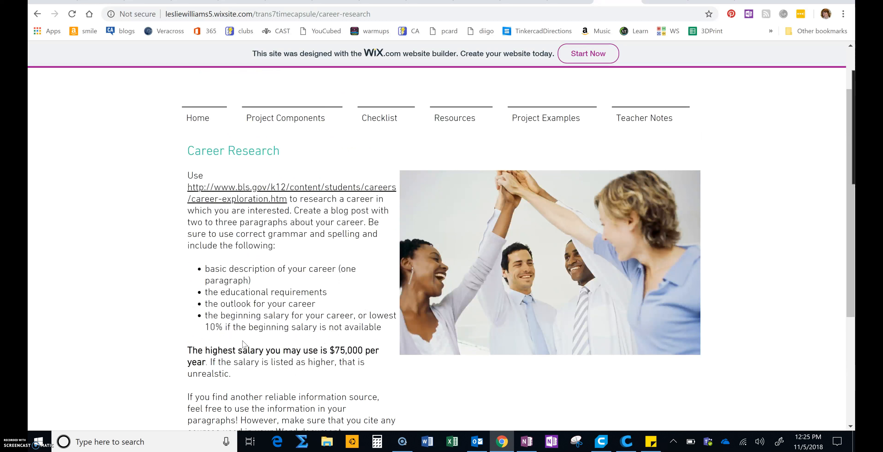
{"action": "scroll", "scroll_direction": "down", "scroll_amount": 3}
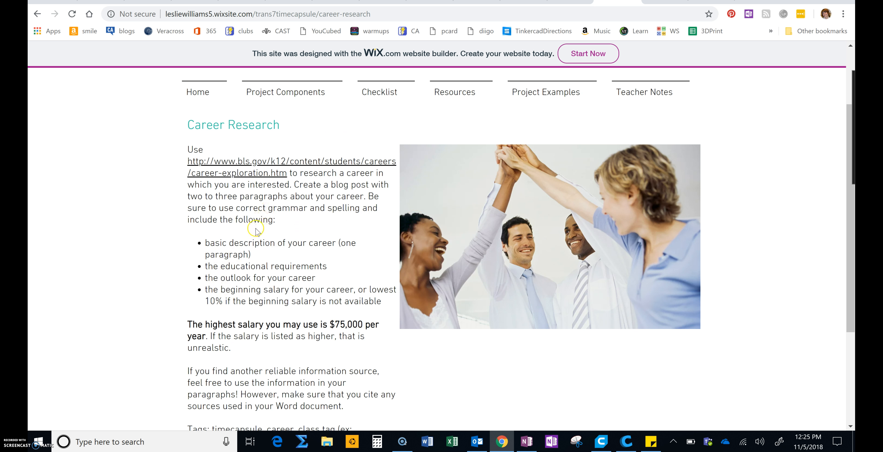
Highlight the Tags line 'timecapsule, career, class tag' on the Career Research page.
{"action": "scroll", "scroll_direction": "down", "scroll_amount": 3}
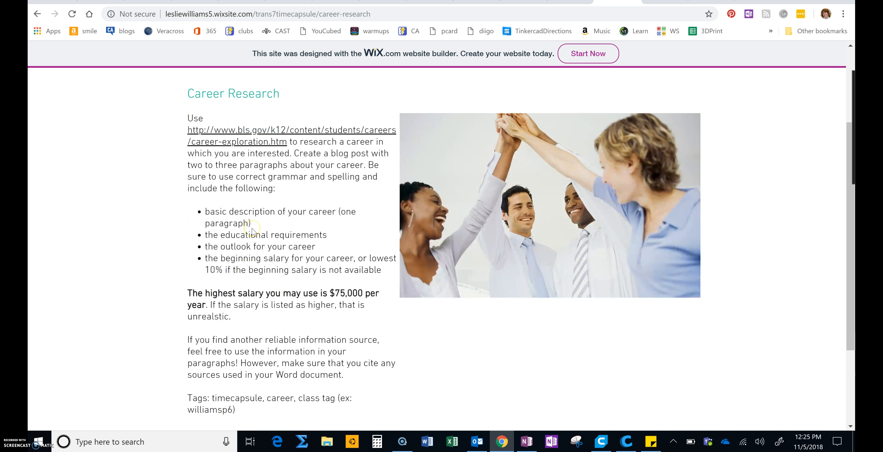
{"action": "scroll", "scroll_direction": "down", "scroll_amount": 3}
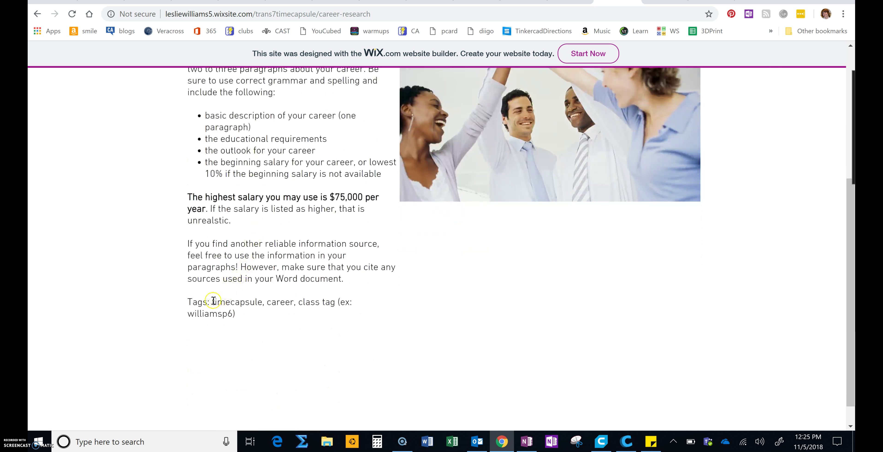
{"action": "double_click", "coordinate": [228, 302]}
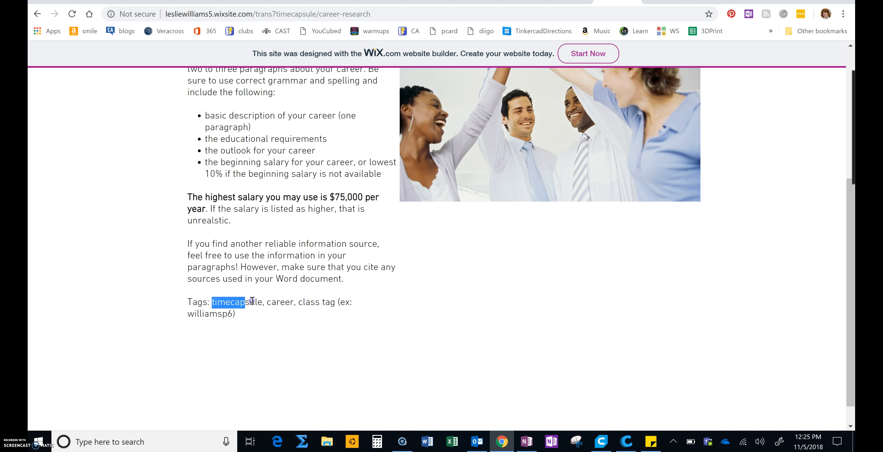
{"action": "left_click_drag", "start_coordinate": [212, 303], "coordinate": [334, 302]}
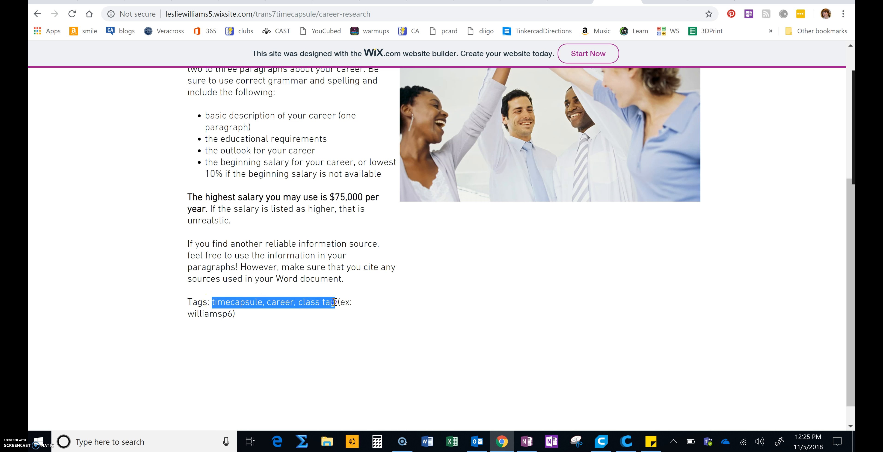
{"action": "mouse_move", "coordinate": [229, 314]}
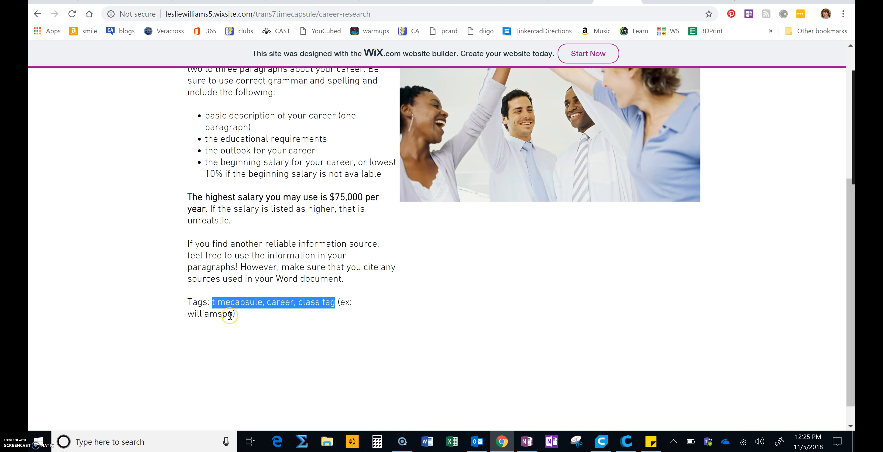
{"action": "mouse_move", "coordinate": [239, 317]}
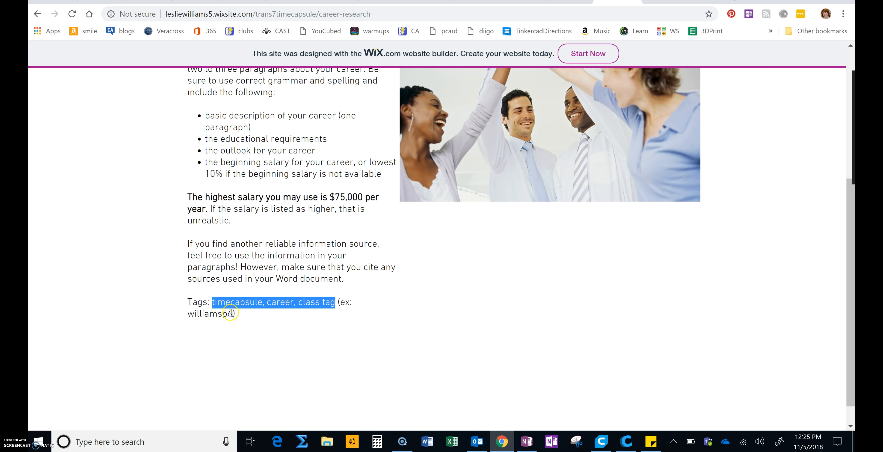
{"action": "mouse_move", "coordinate": [254, 304]}
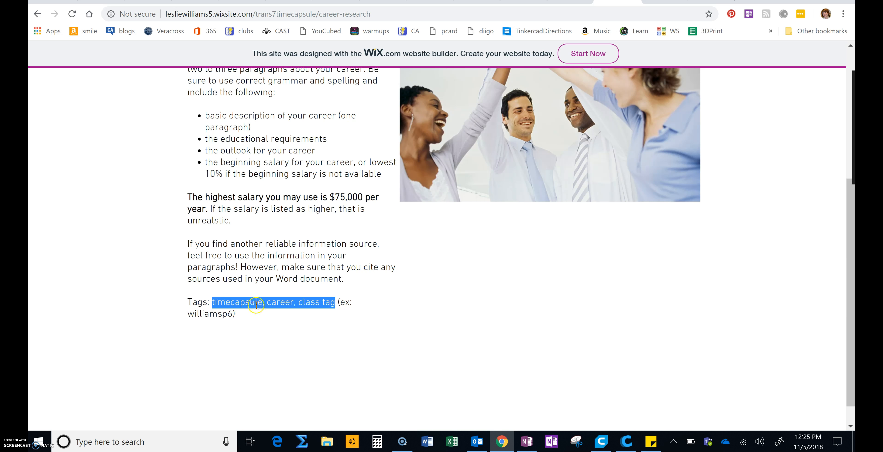
{"action": "mouse_move", "coordinate": [257, 304]}
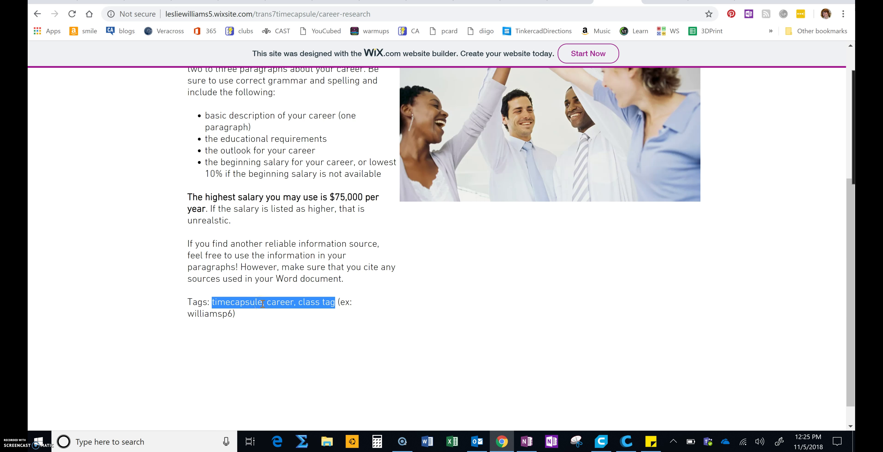
{"action": "mouse_move", "coordinate": [397, 178]}
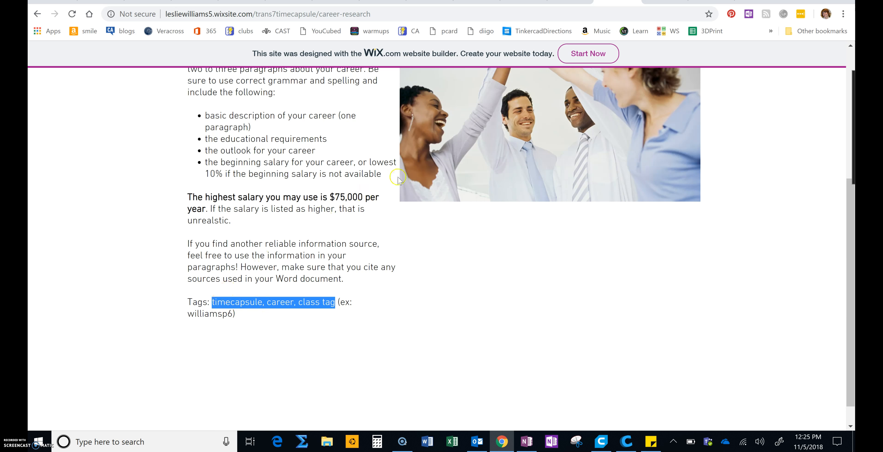